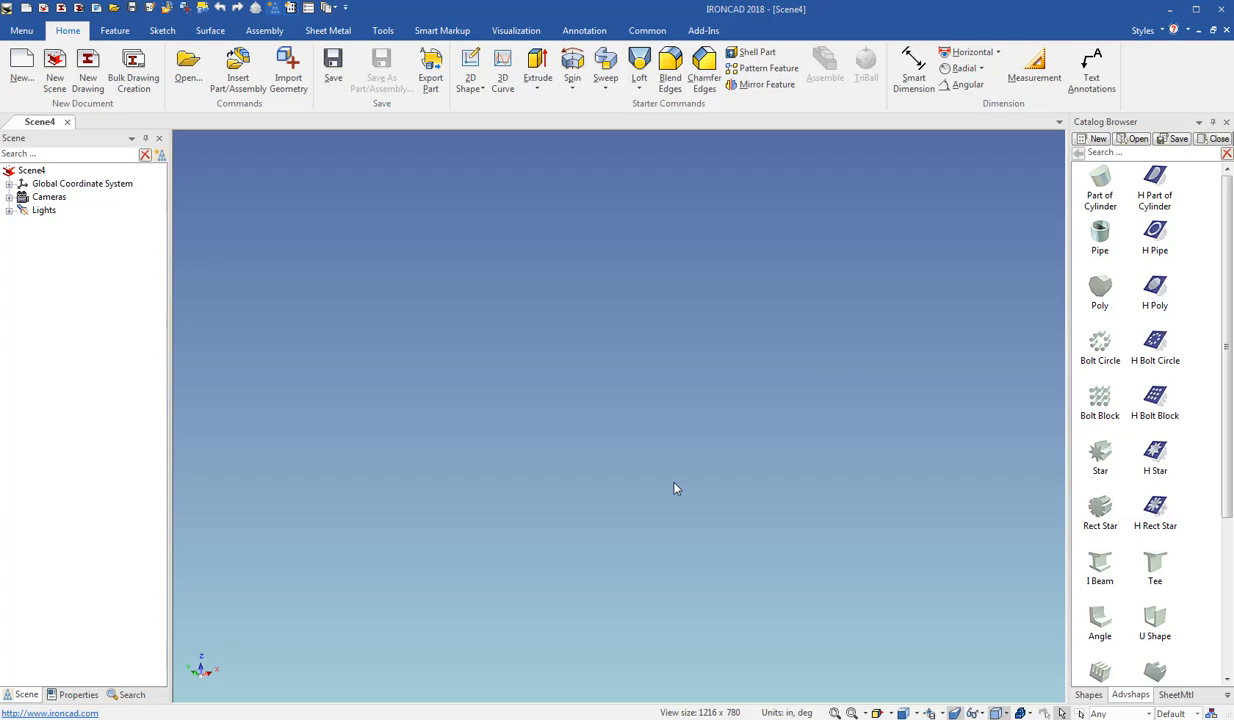
mouse_move(662, 476)
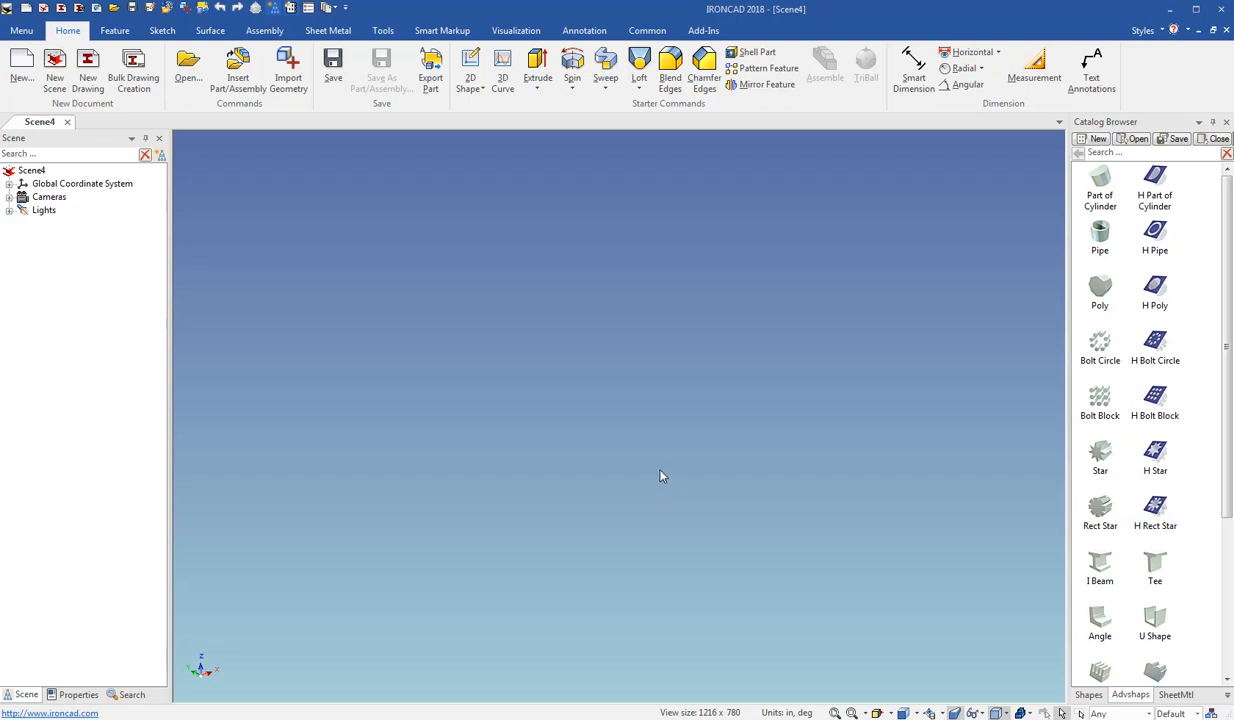
mouse_move(577, 454)
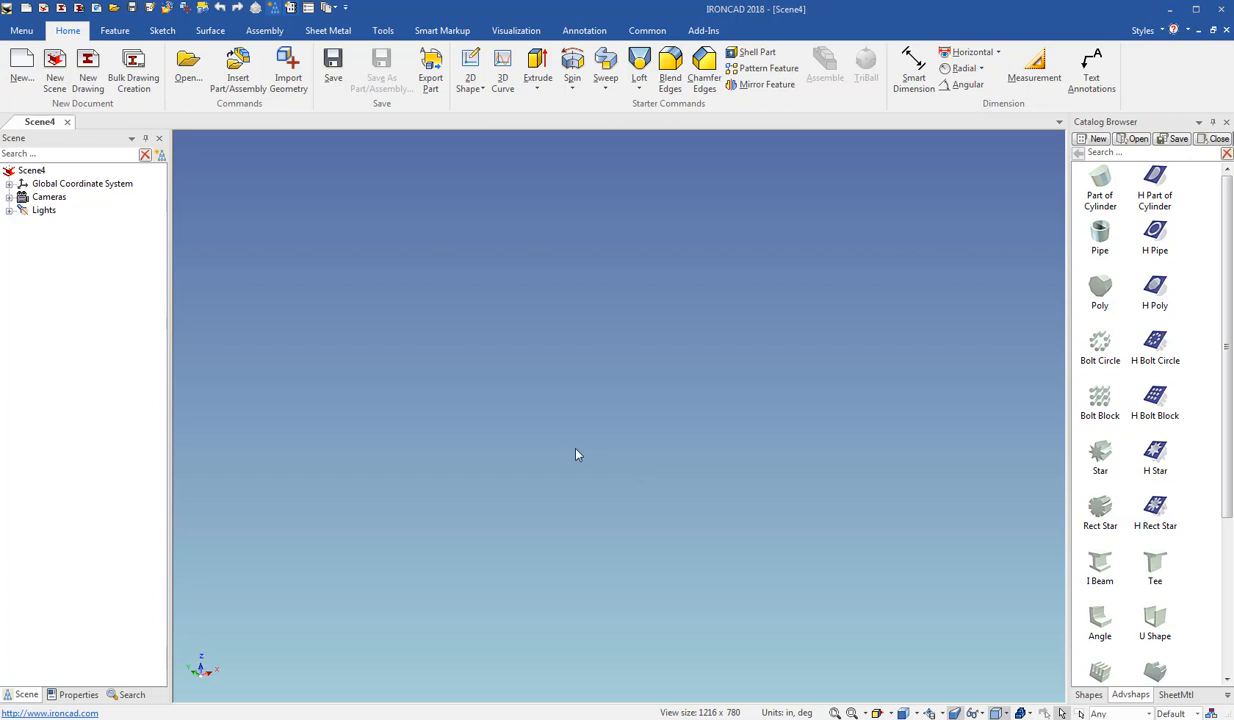
mouse_move(506, 347)
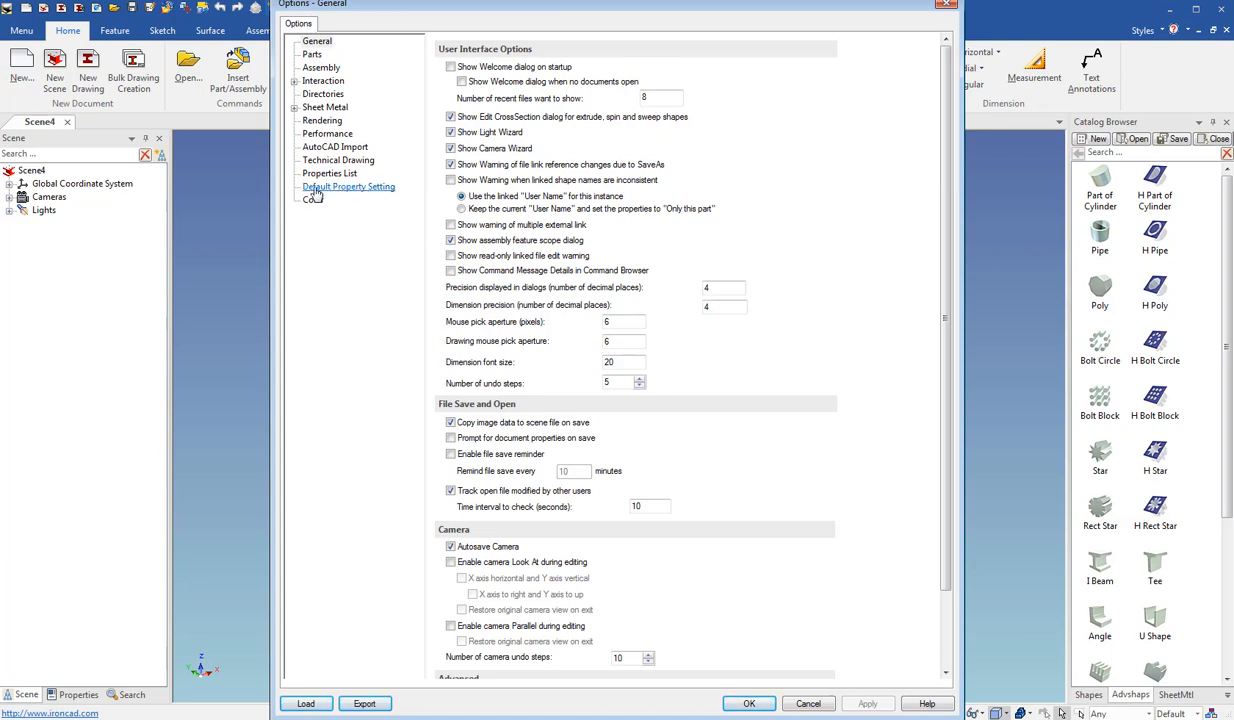
- Go to the Default Property Setting page, where all three object types show NULL templates
left_click(348, 187)
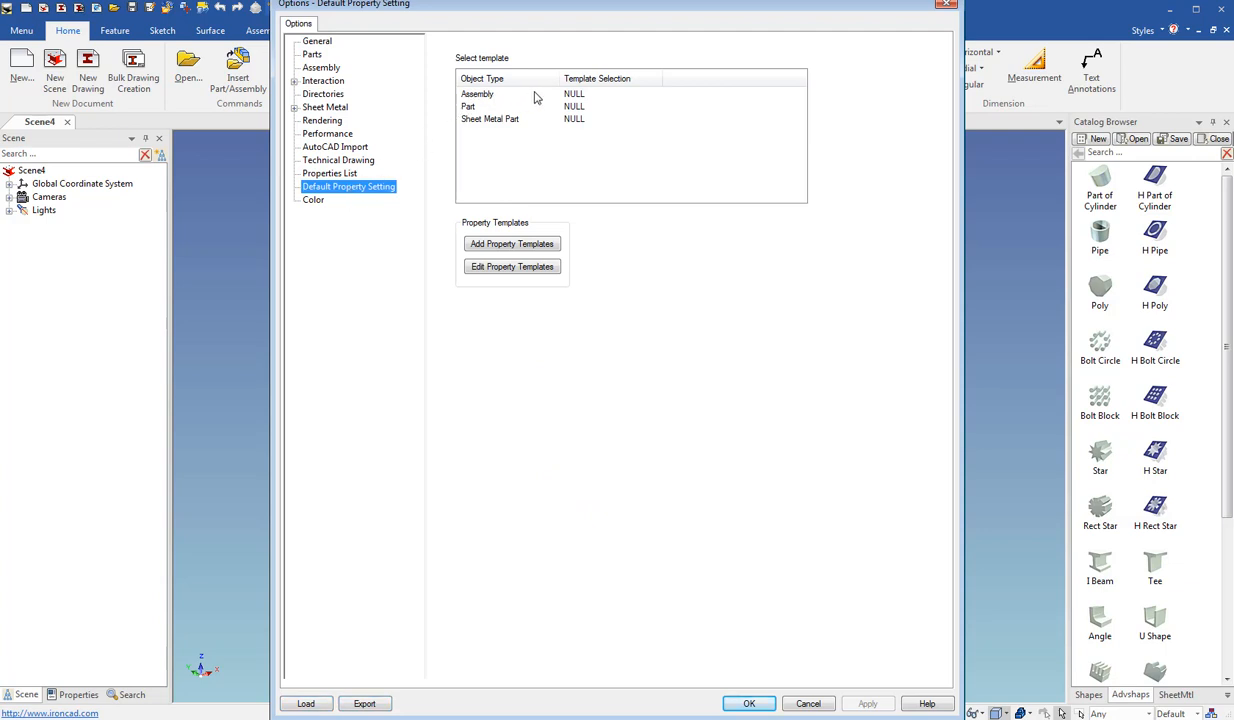
mouse_move(514, 96)
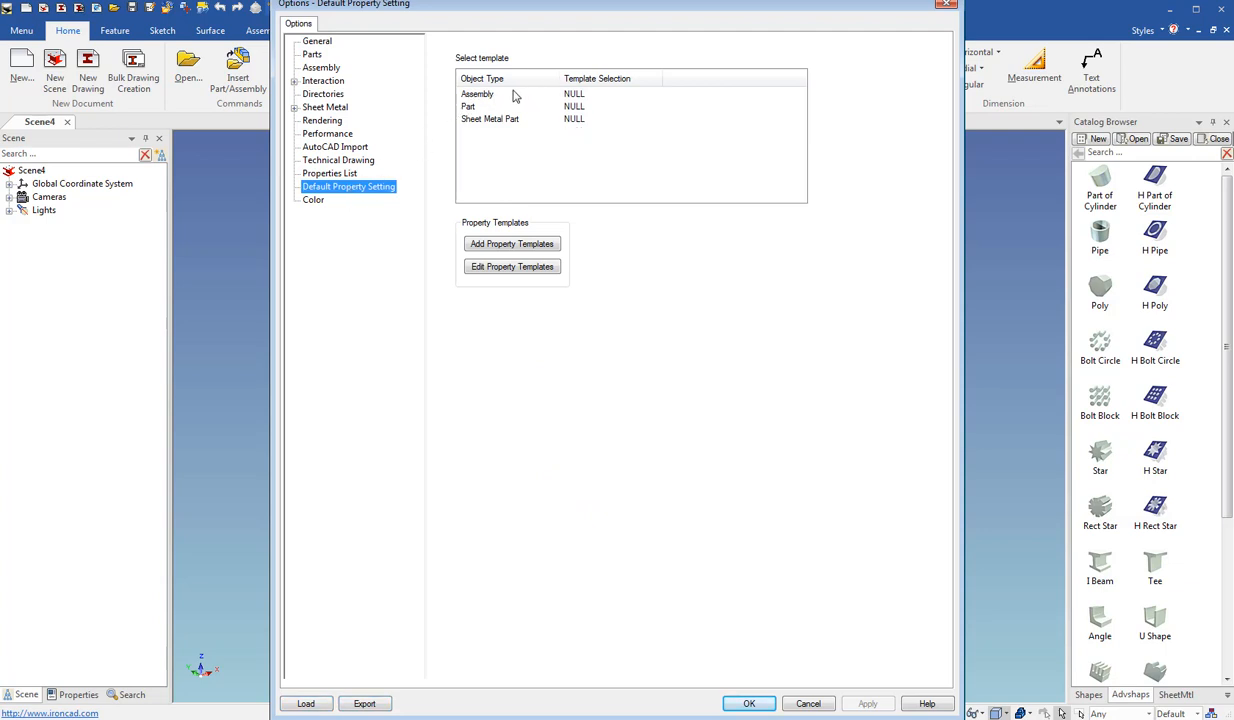
mouse_move(482, 100)
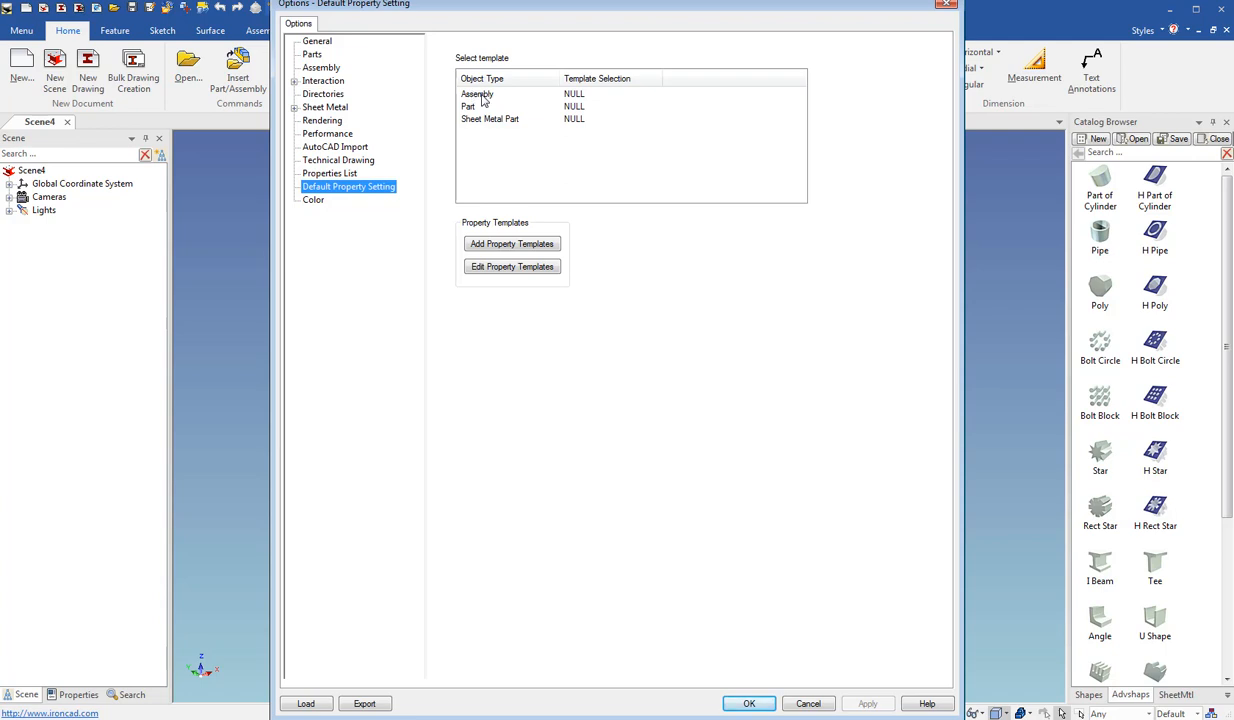
mouse_move(473, 124)
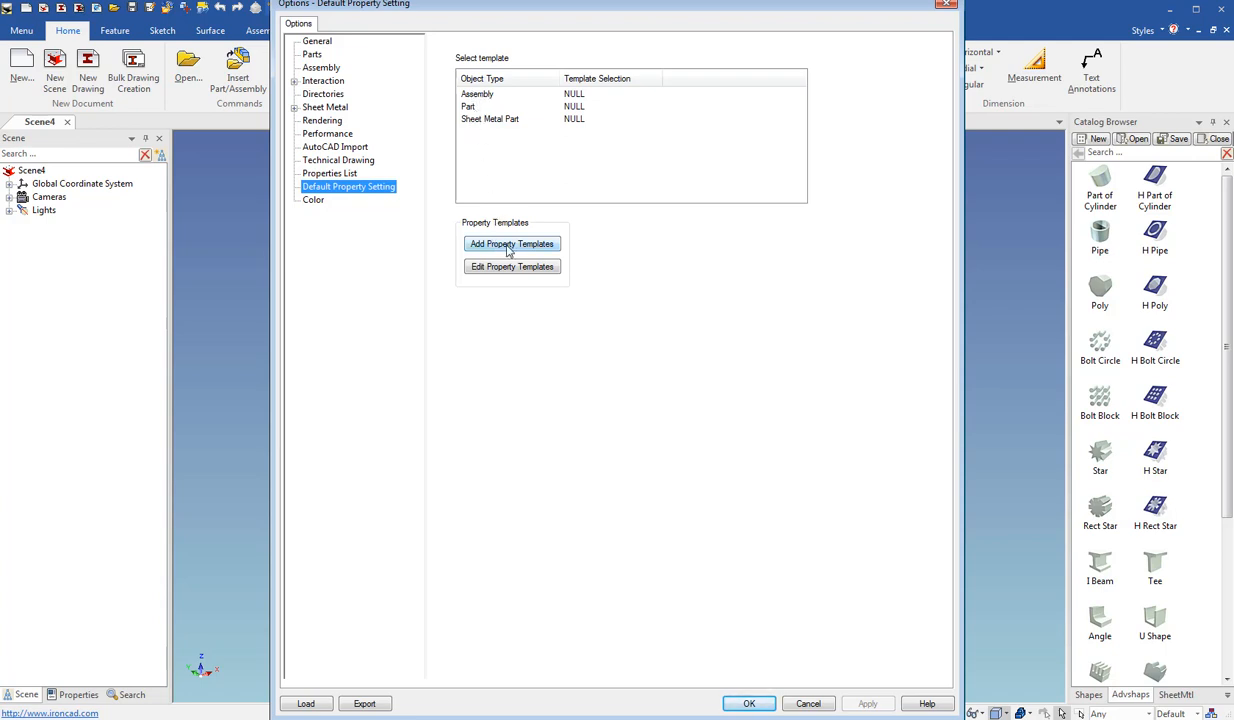
- Start a new property template named Part and add the Author property to it
left_click(511, 243)
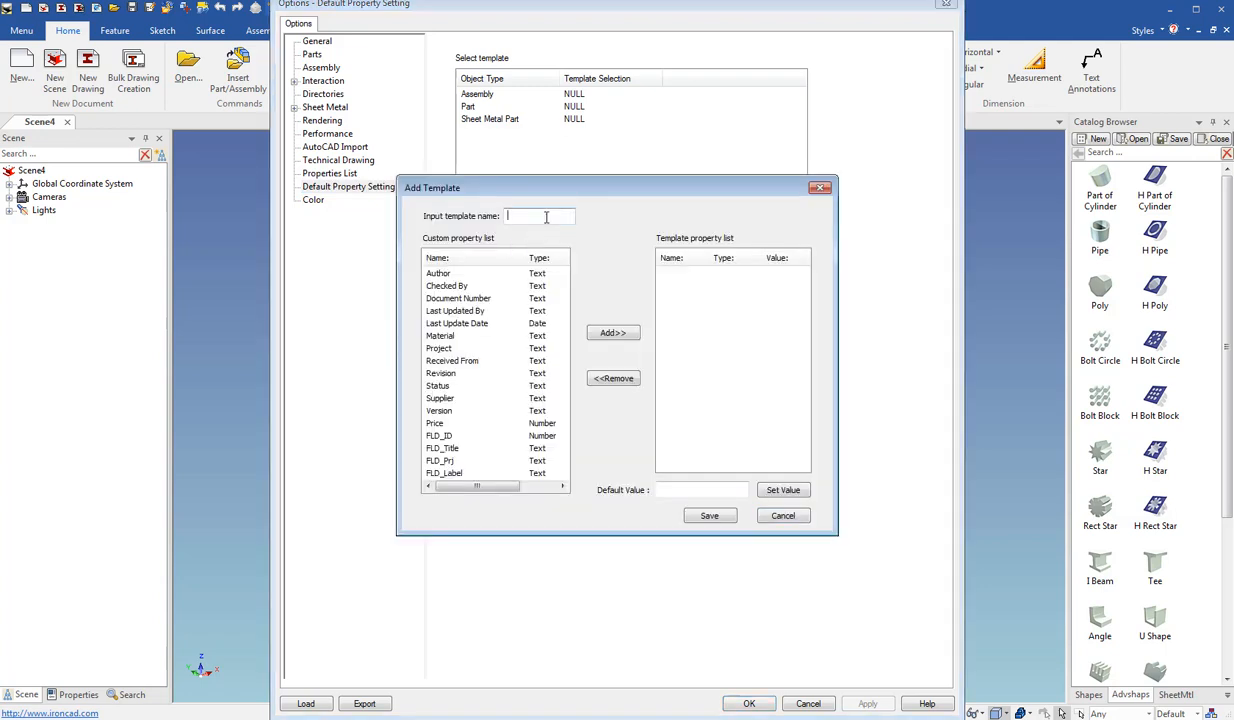
type("Part1")
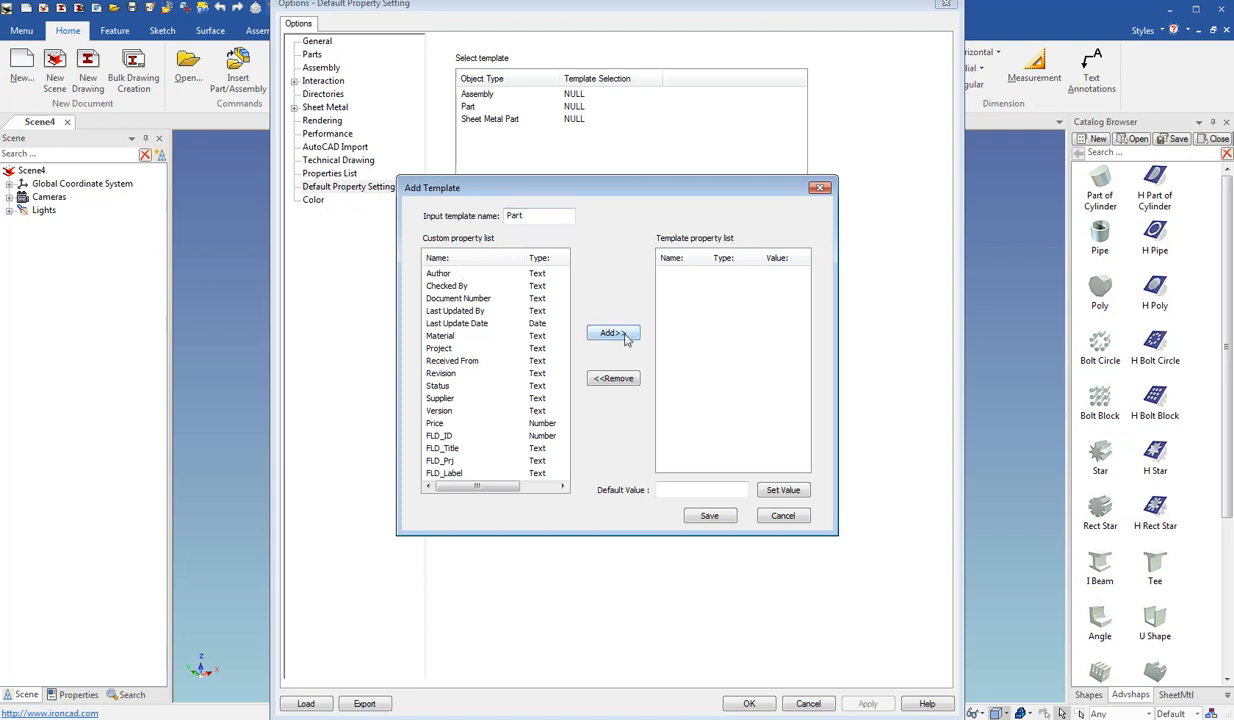
left_click(438, 273)
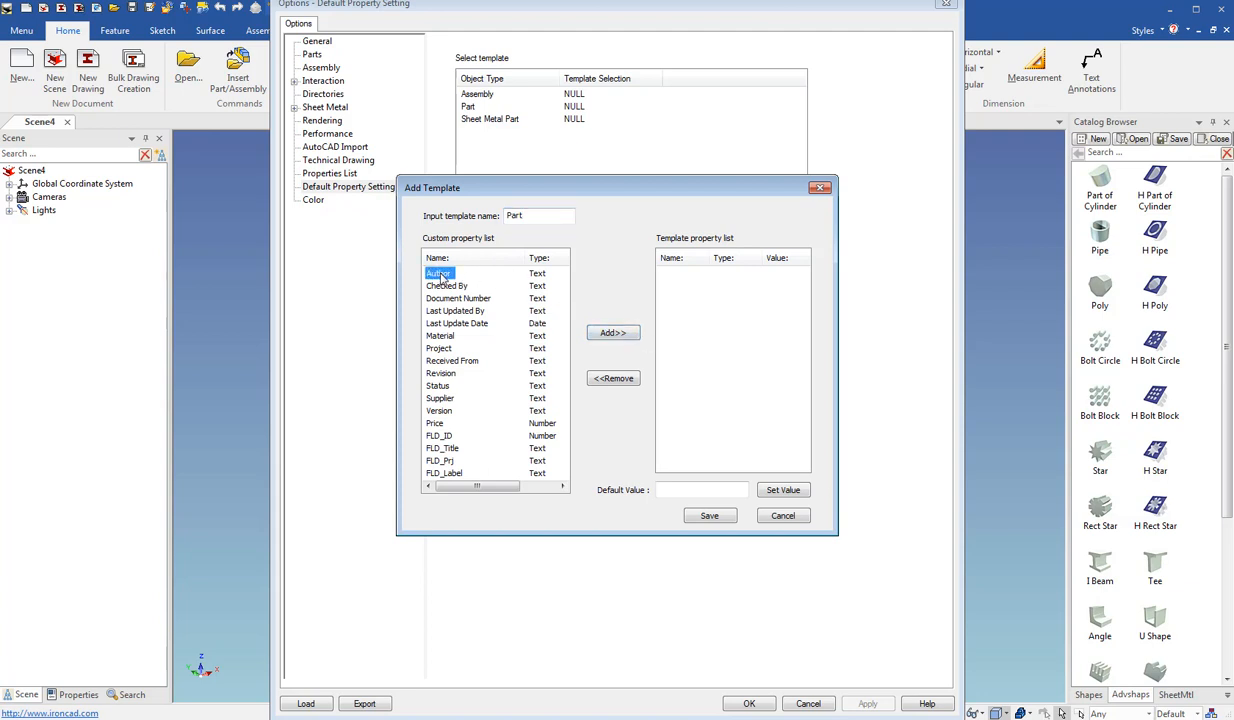
left_click(612, 332)
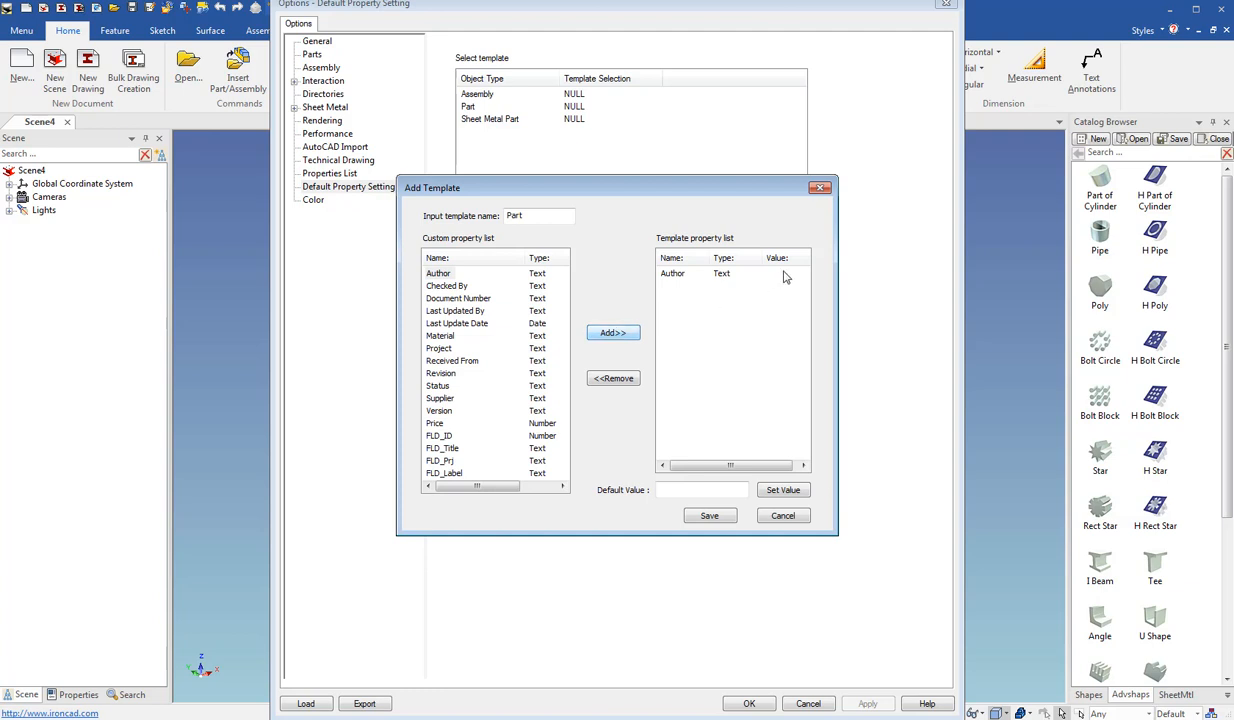
- Set Author's default value to 'kdevoll' and save the Part template
left_click(703, 490)
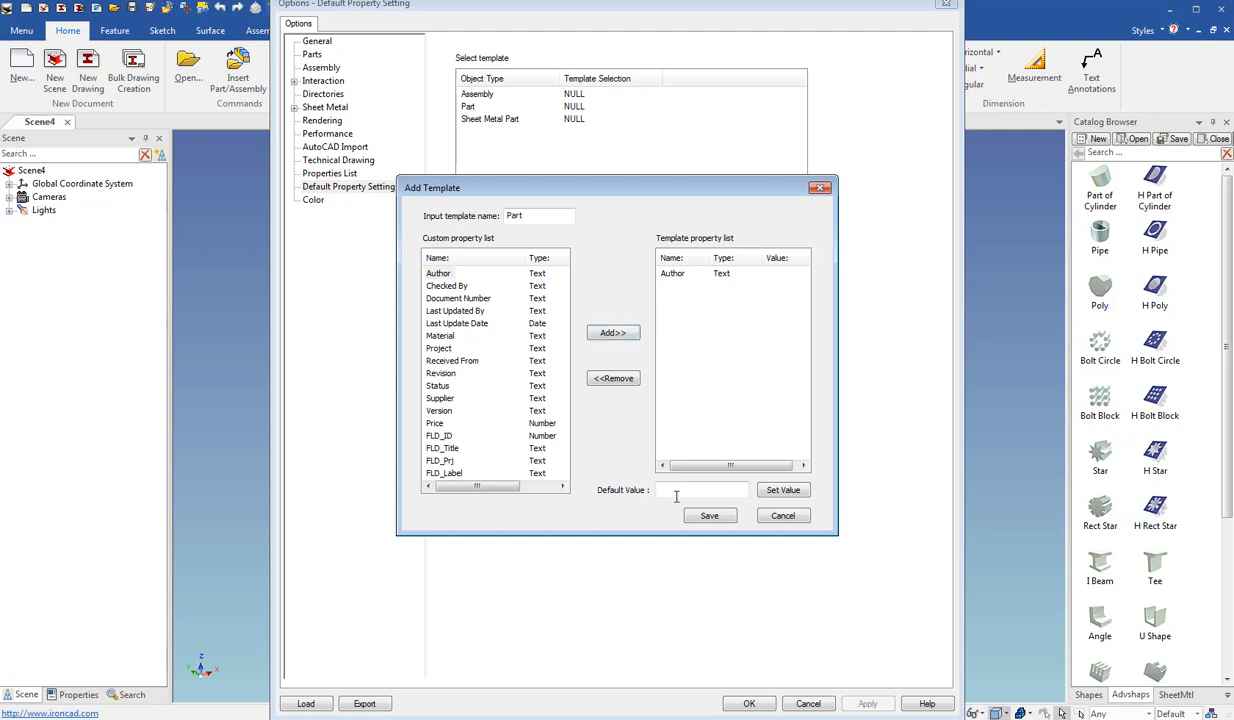
left_click(673, 273)
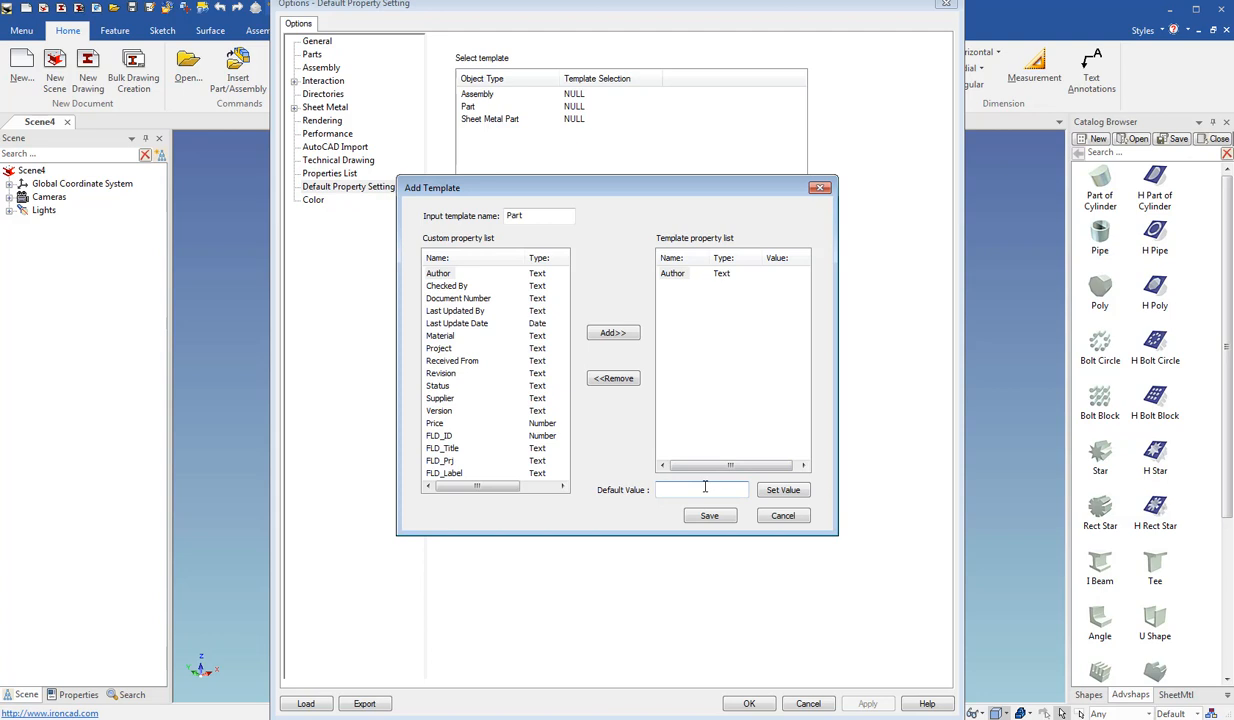
type("kdevoll")
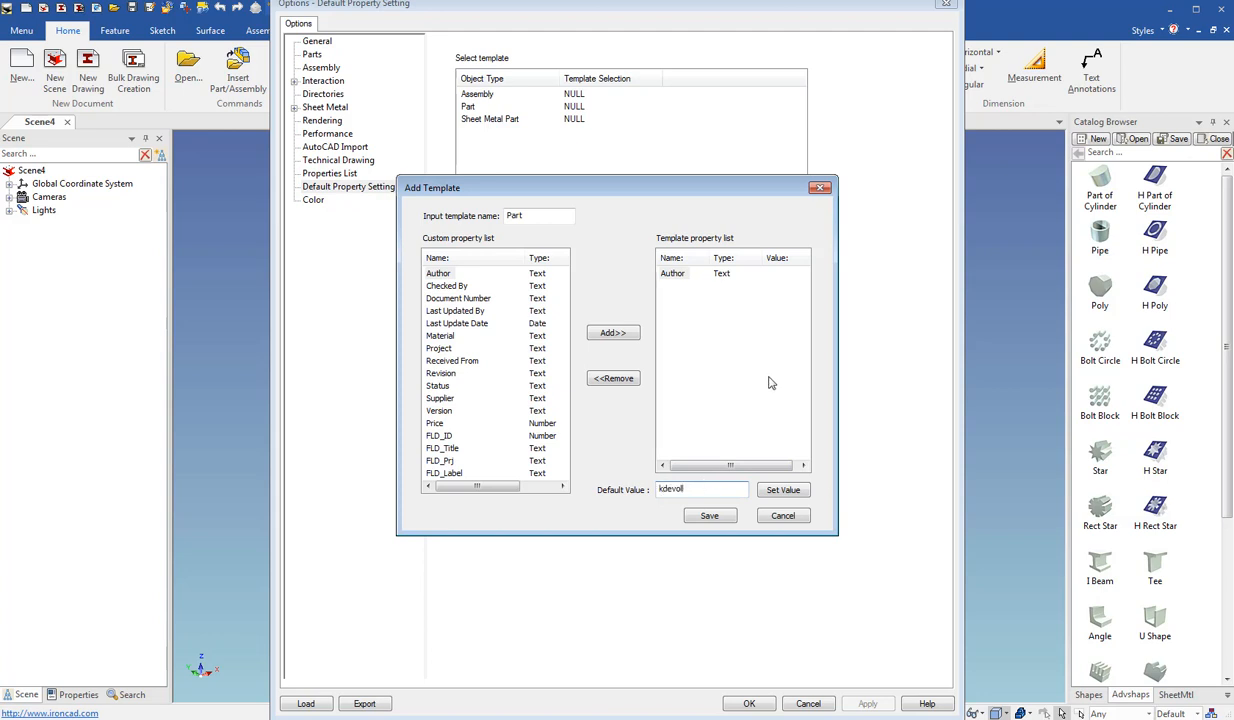
left_click(782, 490)
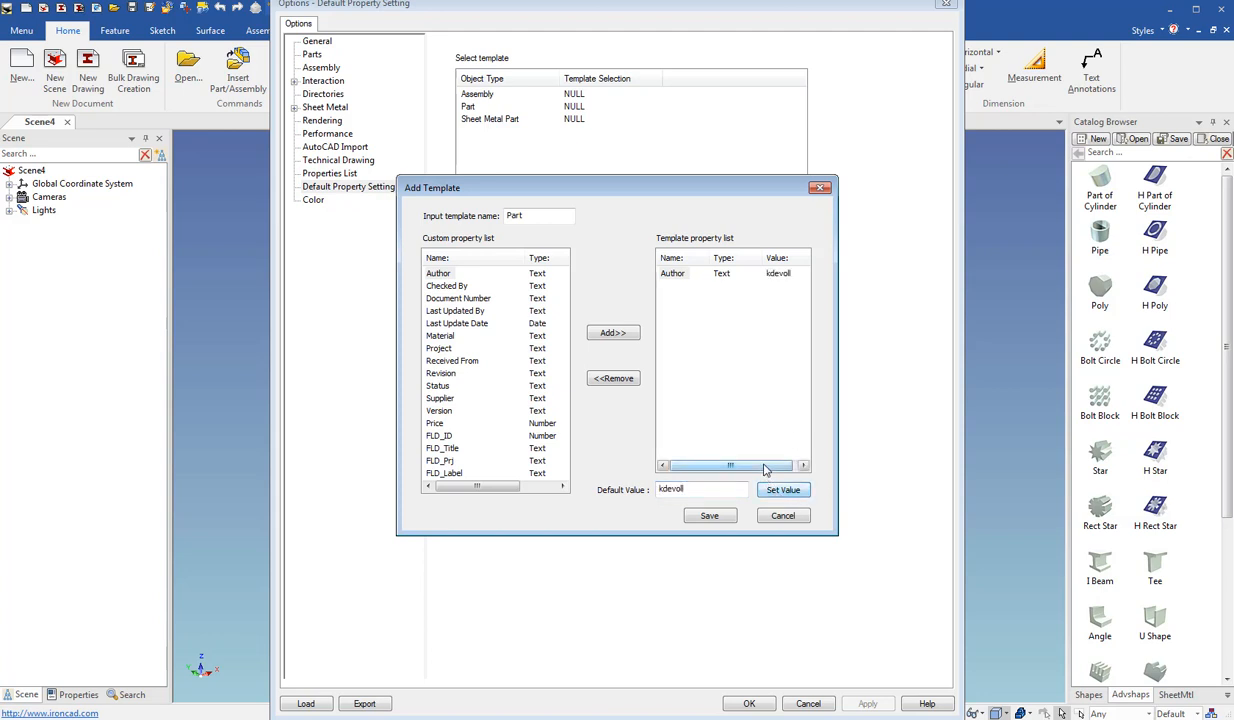
left_click(783, 515)
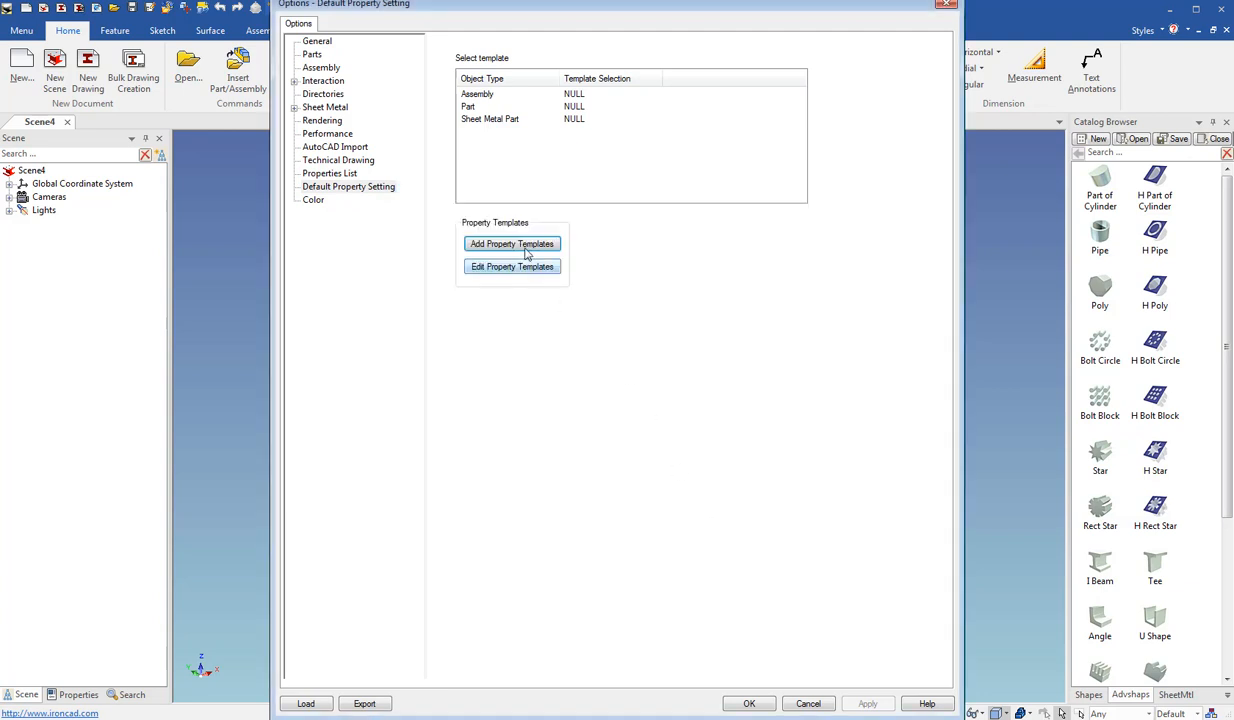
- Create the ASM template with an Author property defaulting to 'Bo' and save it
left_click(511, 243)
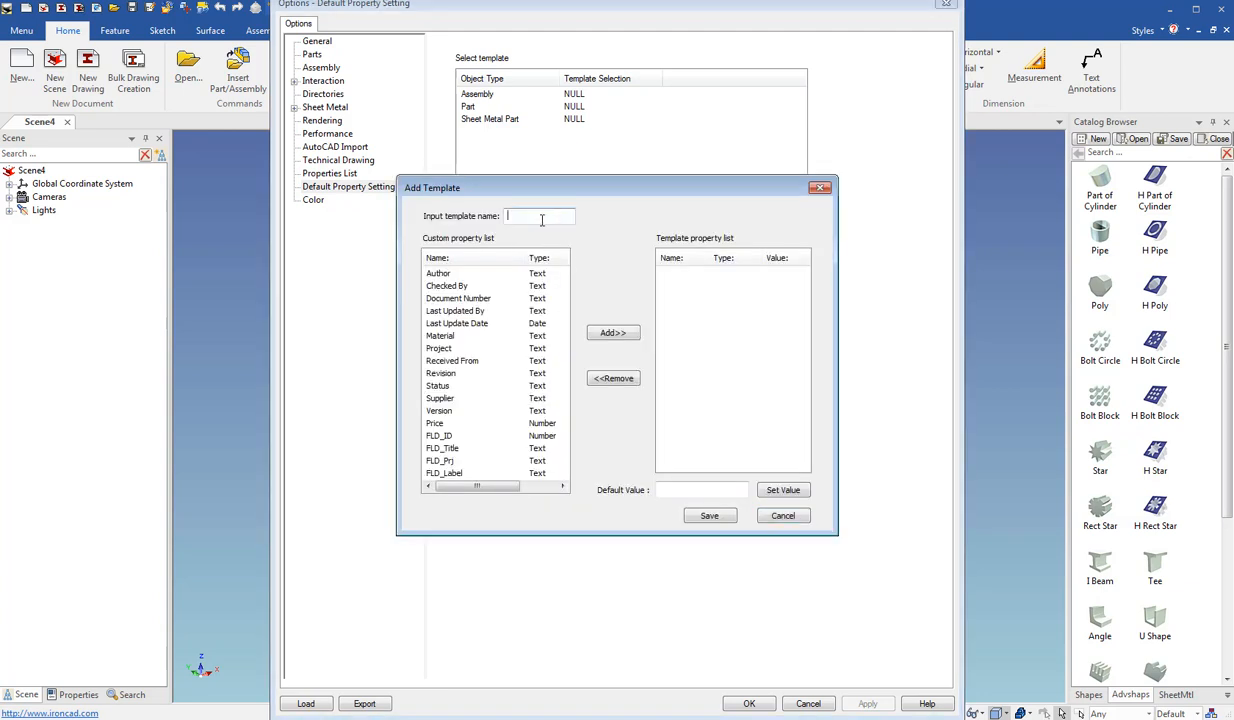
type("ASM")
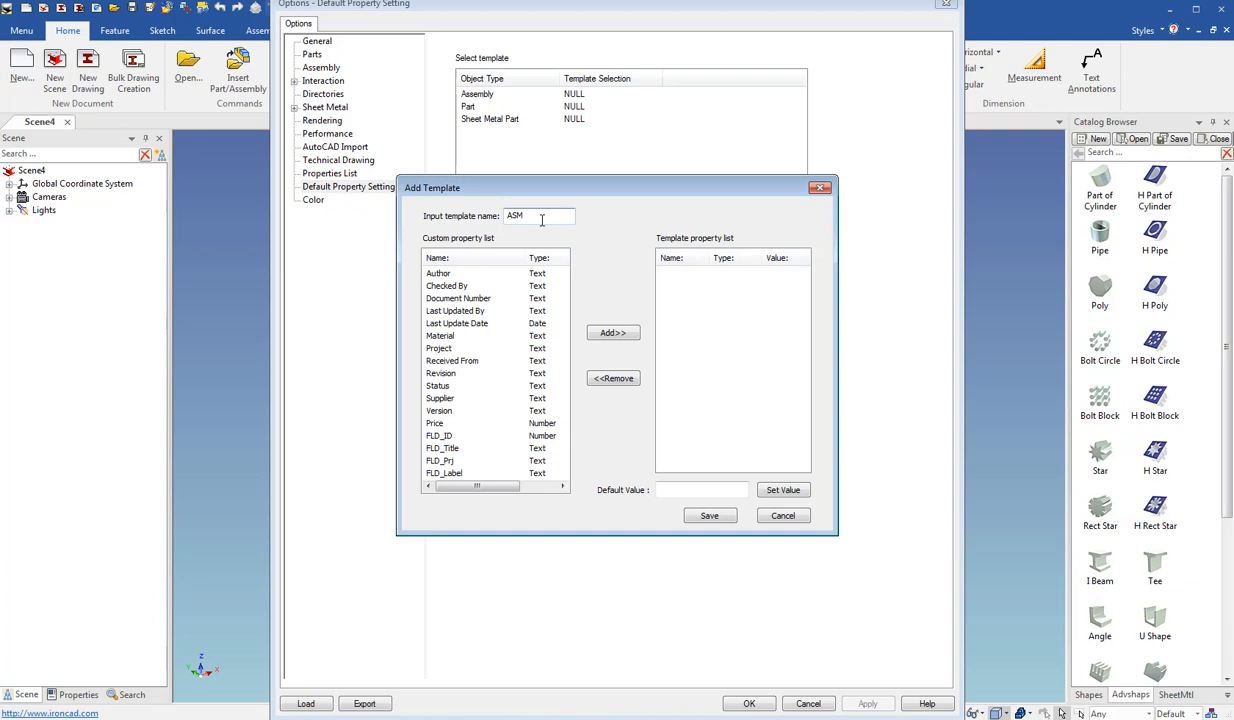
left_click(438, 273)
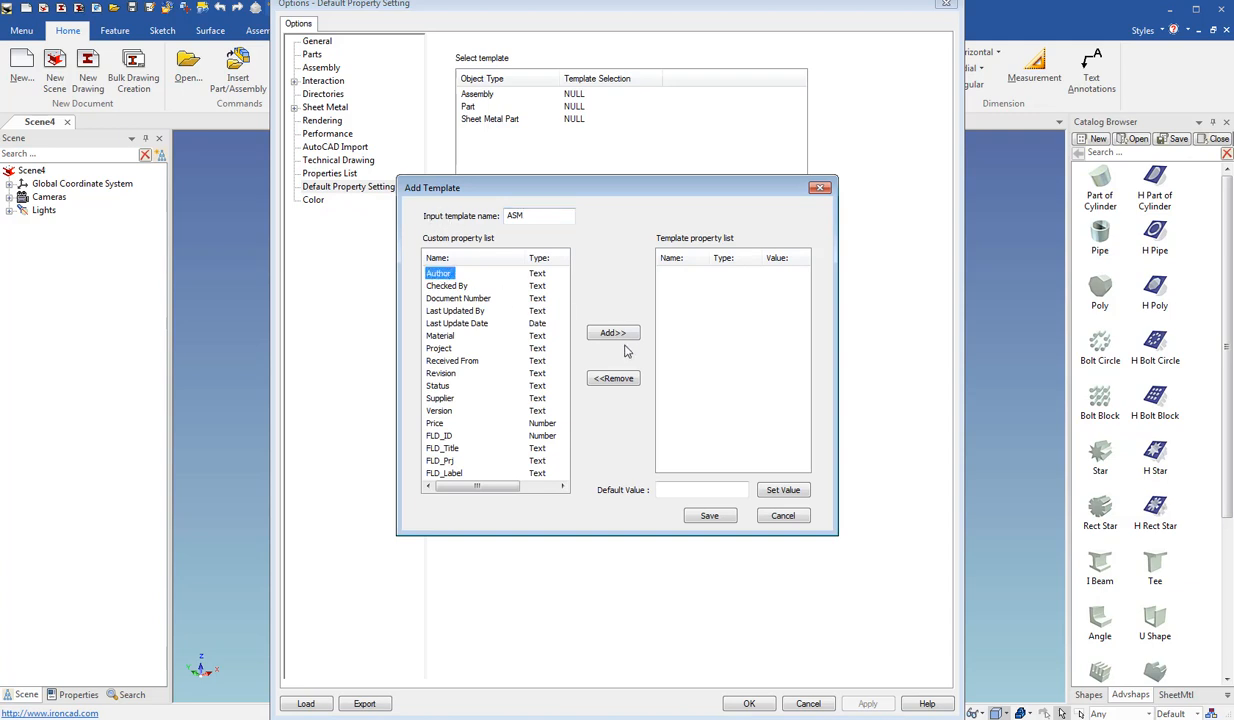
left_click(612, 332)
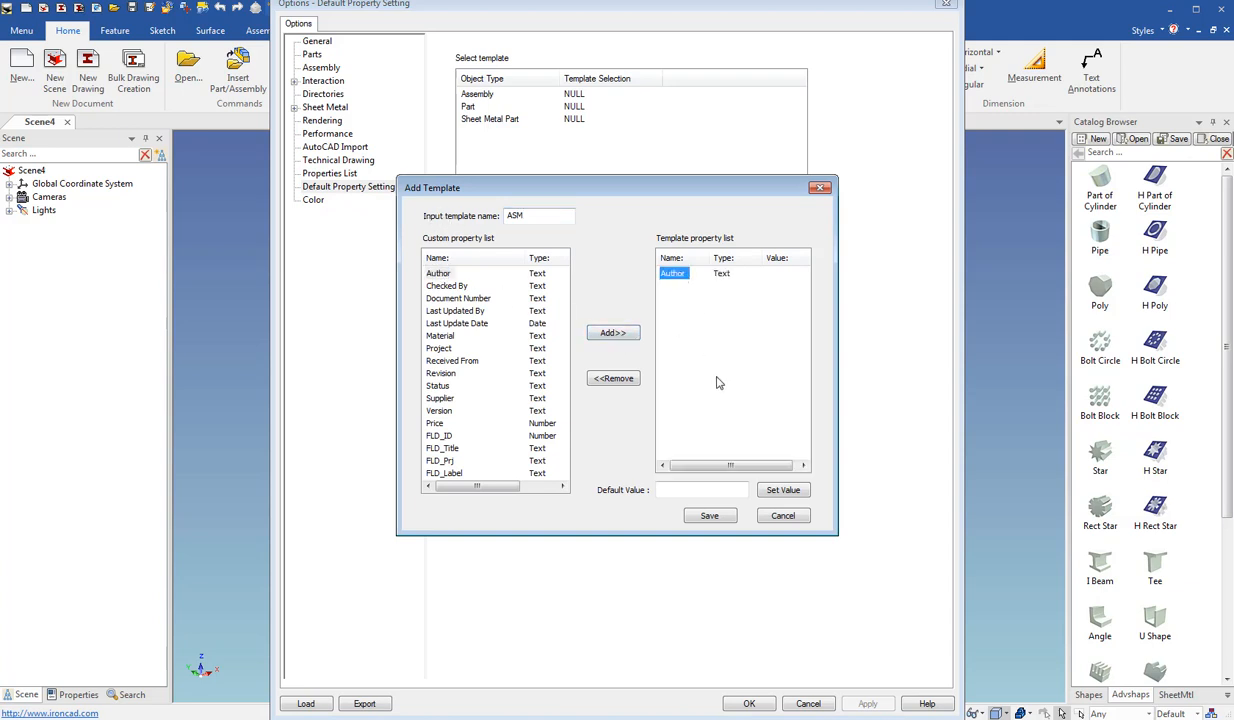
type("Bo")
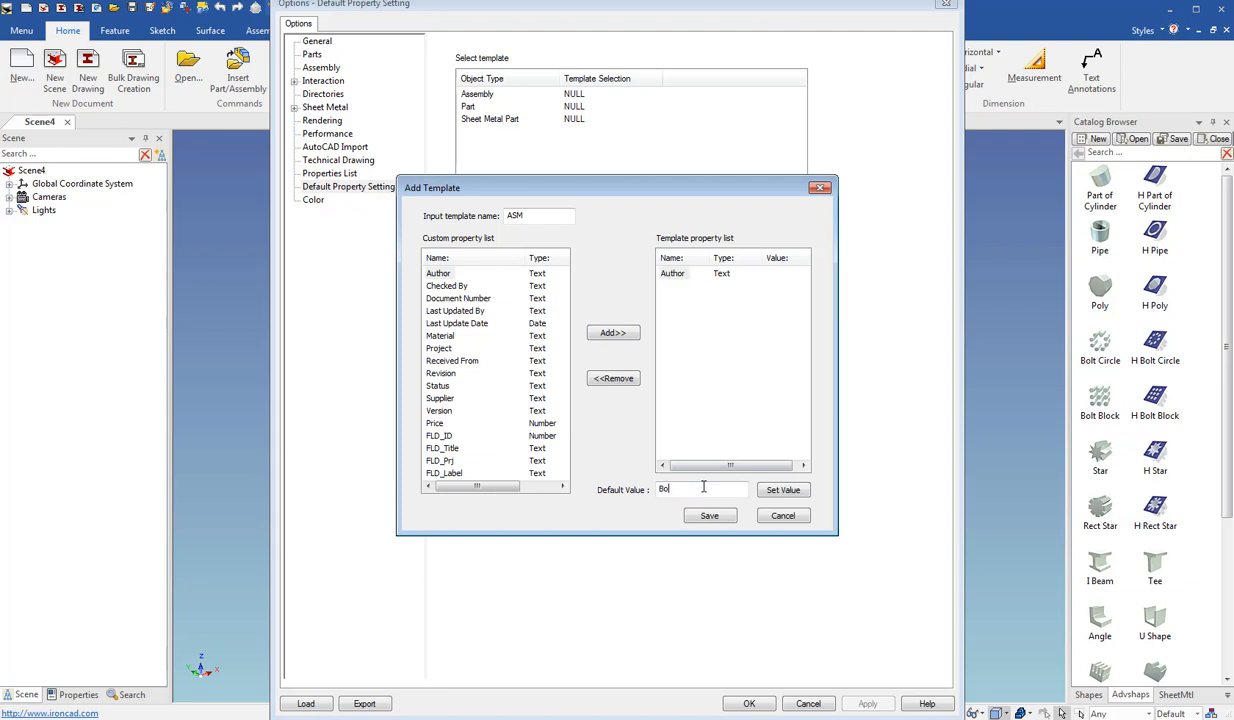
left_click(783, 490)
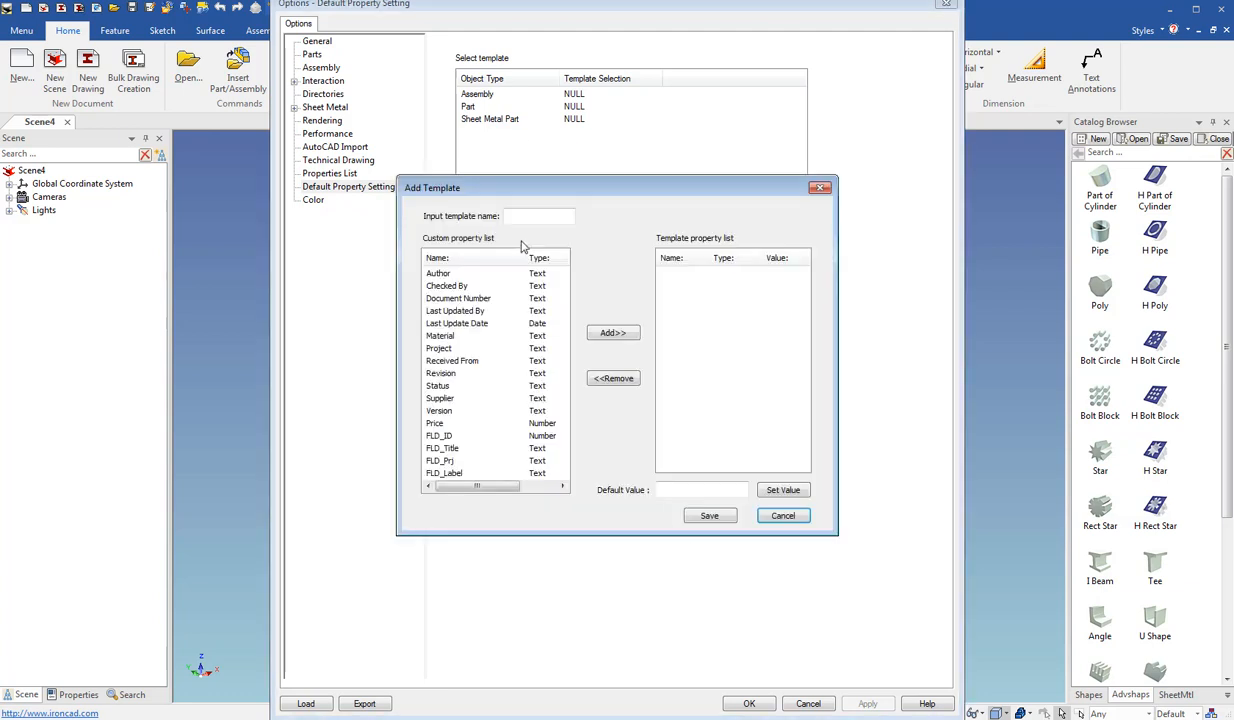
- Name the template SM and give its Author property the default value 'Jo'
type("SM")
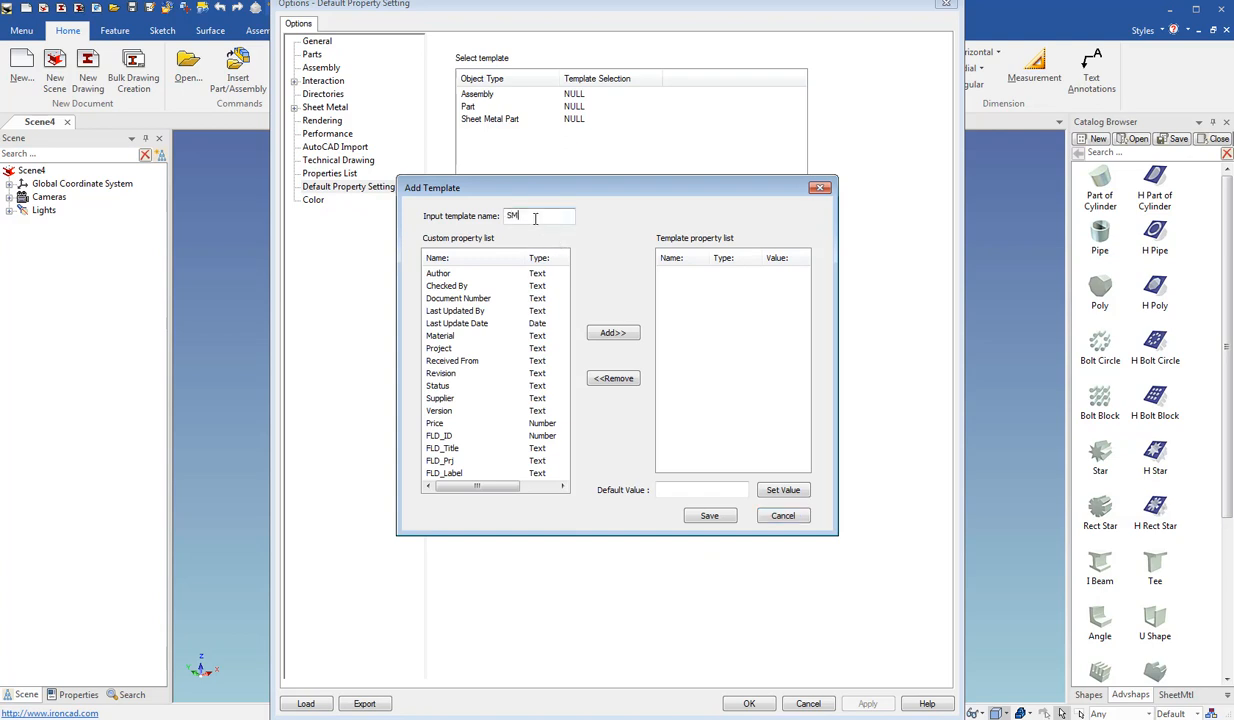
left_click(438, 273)
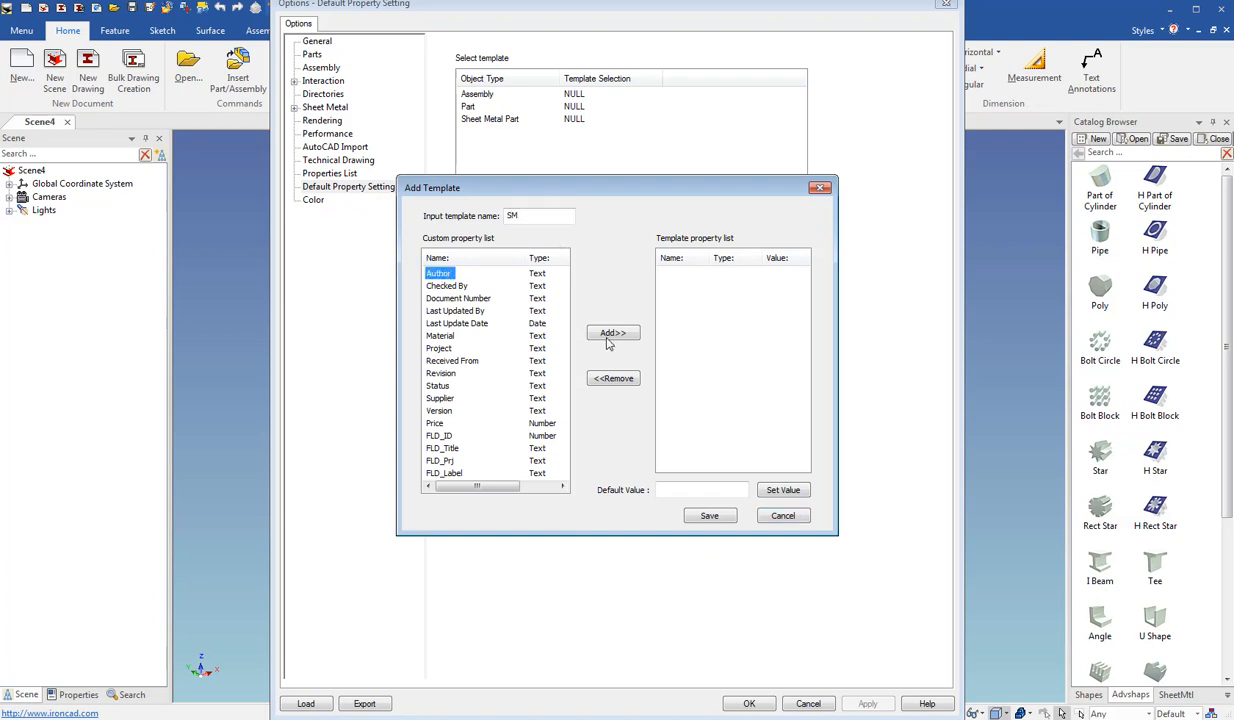
left_click(612, 332)
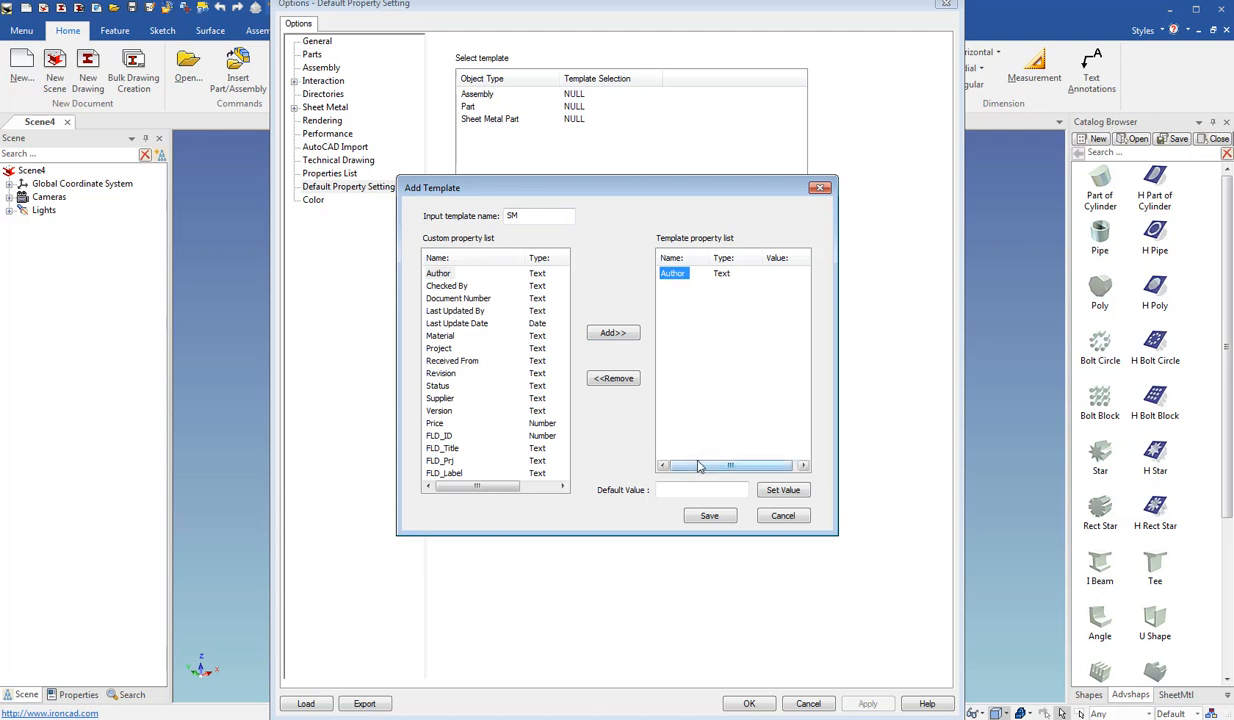
type("Jo")
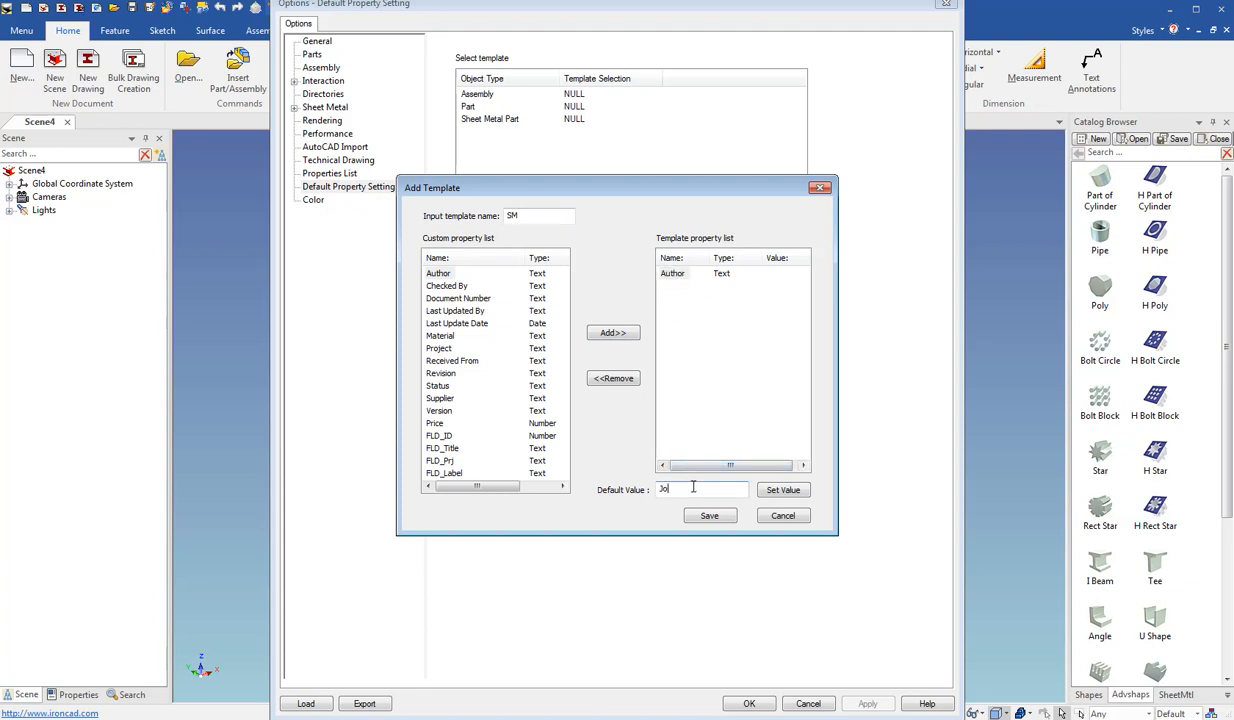
left_click(783, 490)
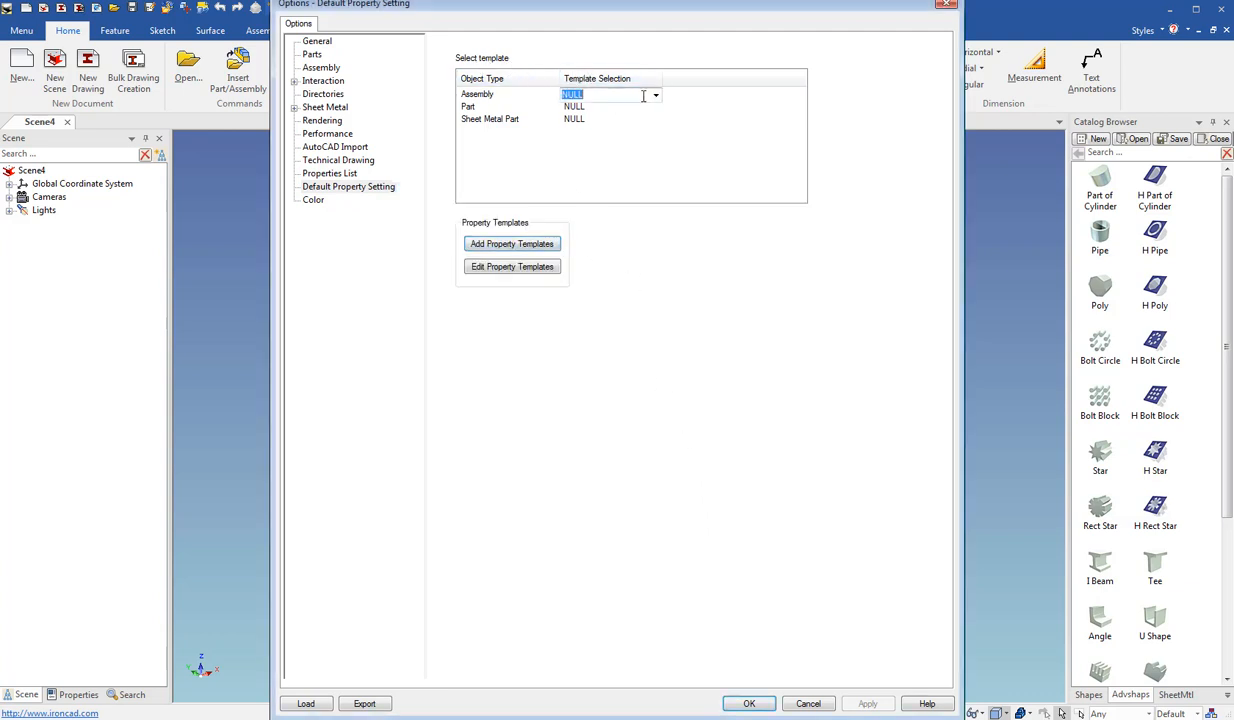
- Map Assembly to ASM, Part to Part, Sheet Metal Part to SM, and confirm
left_click(655, 94)
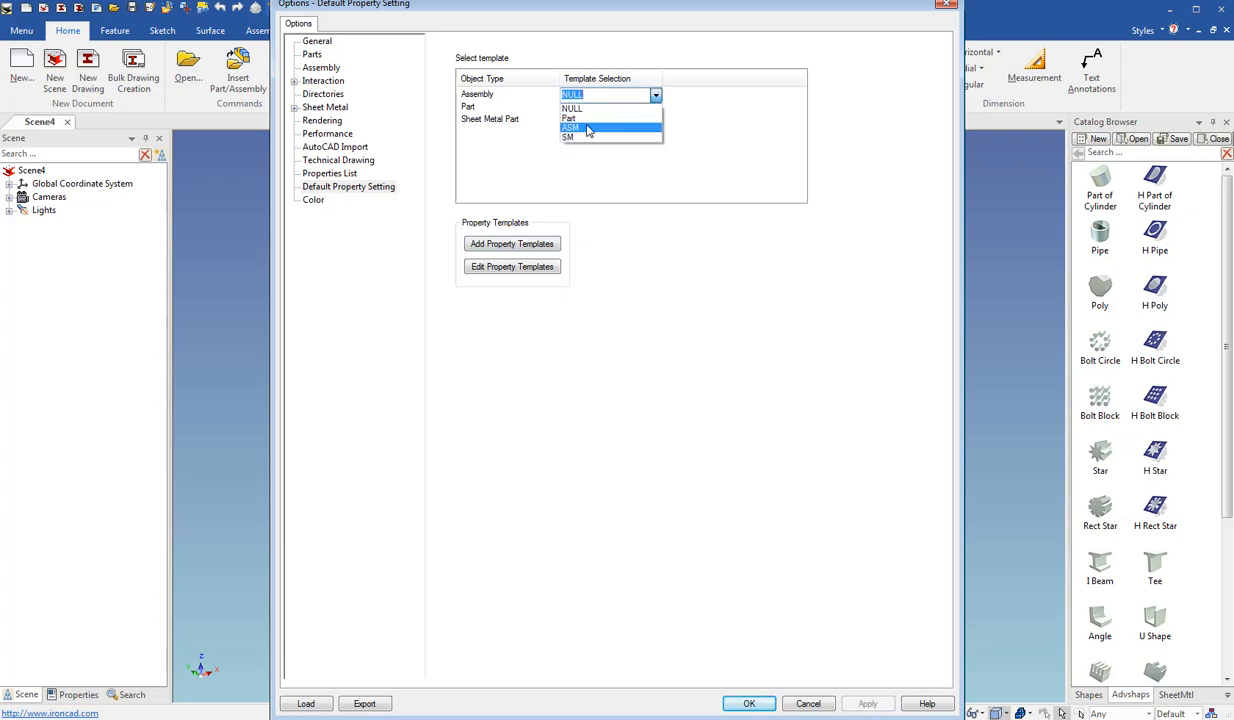
left_click(585, 129)
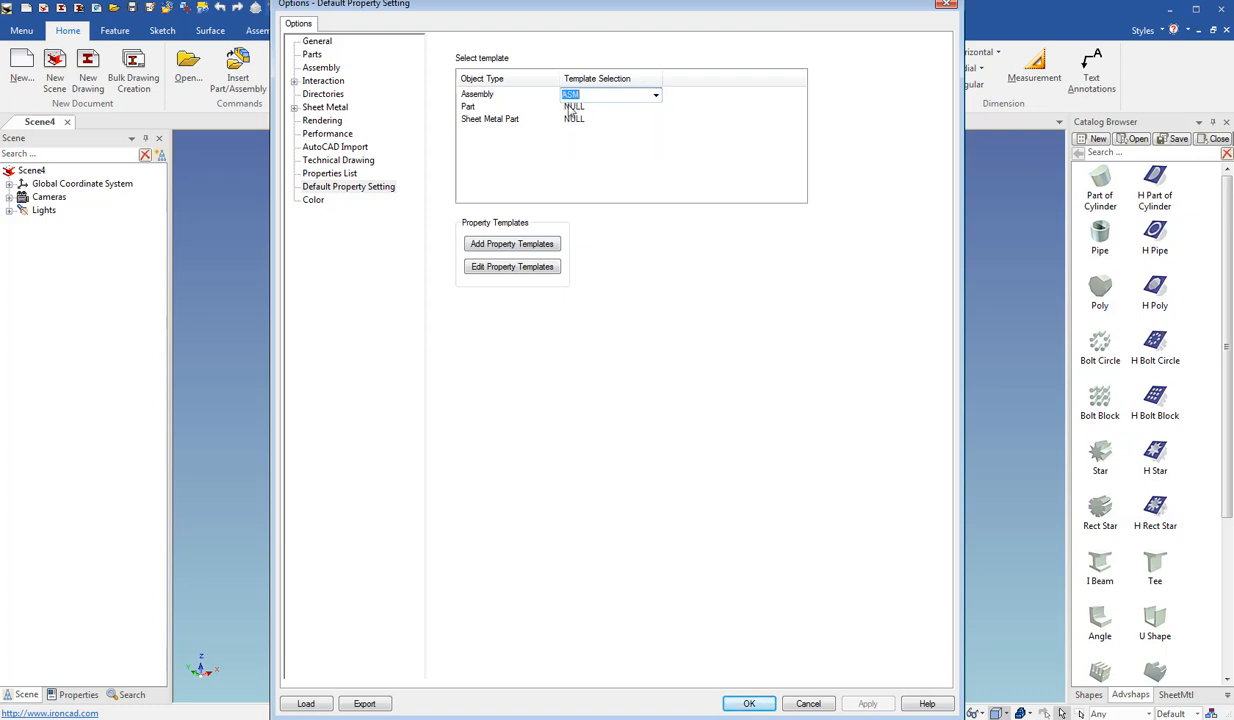
left_click(655, 107)
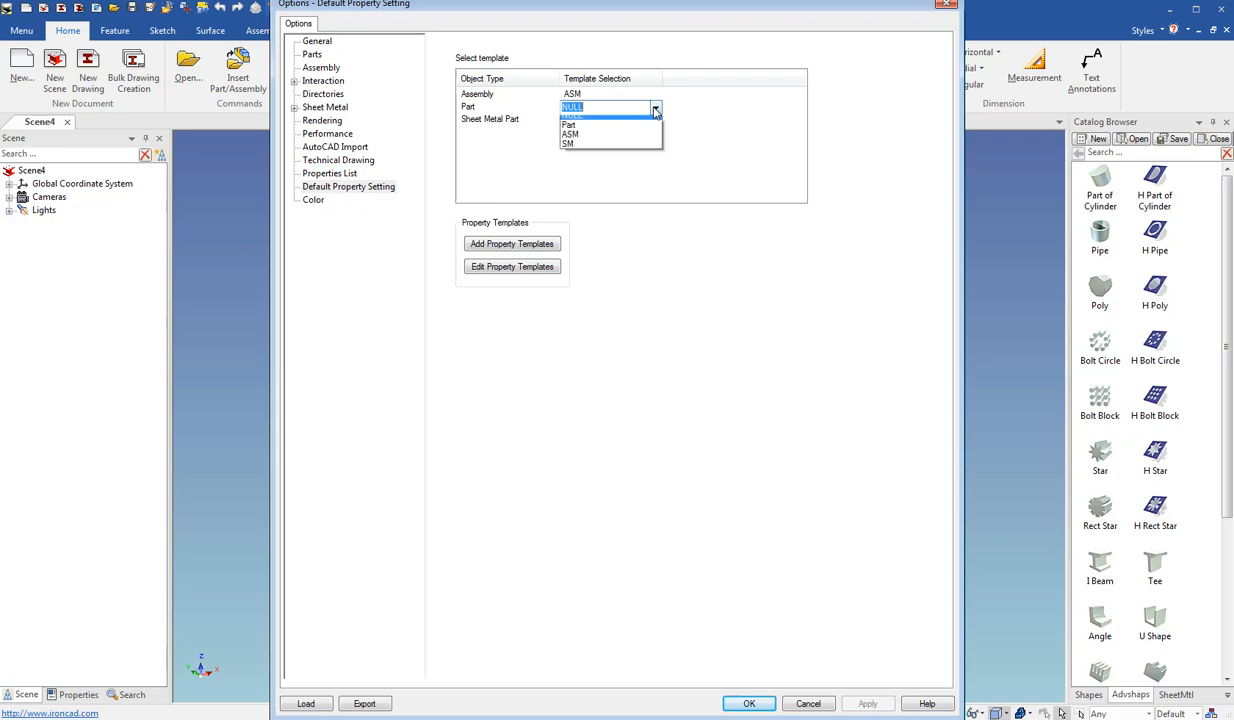
left_click(571, 122)
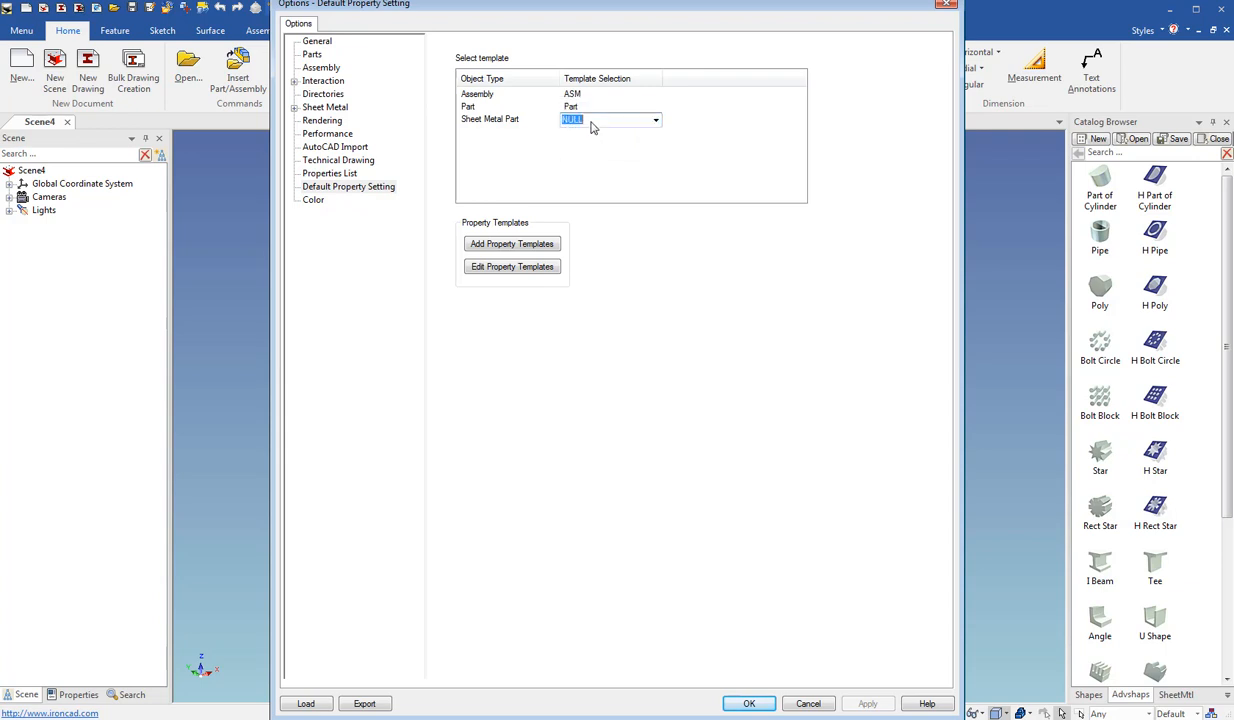
left_click(654, 119)
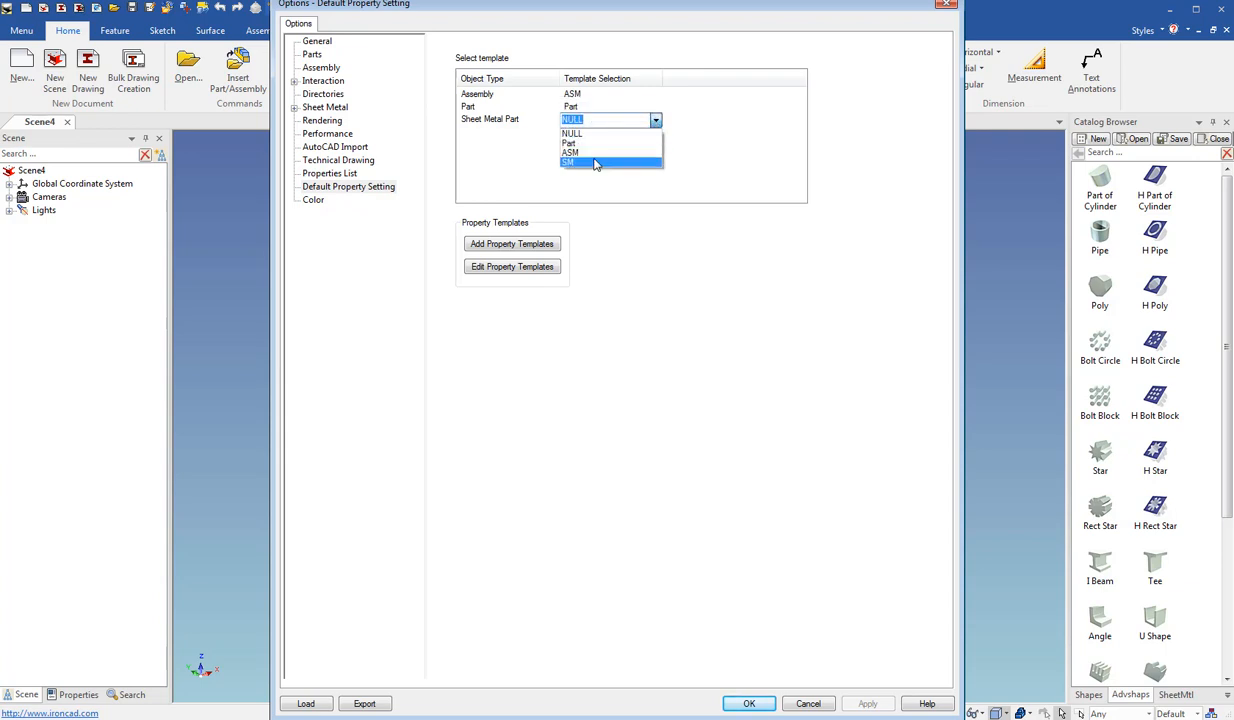
left_click(595, 163)
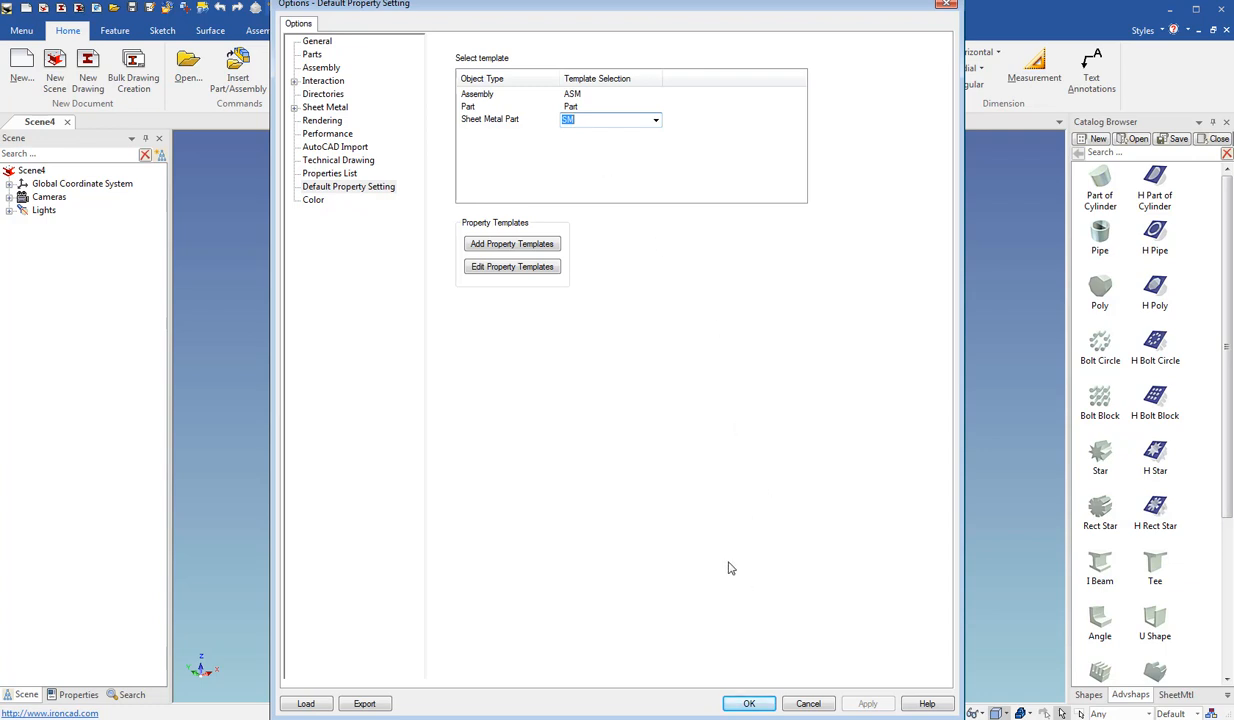
left_click(749, 703)
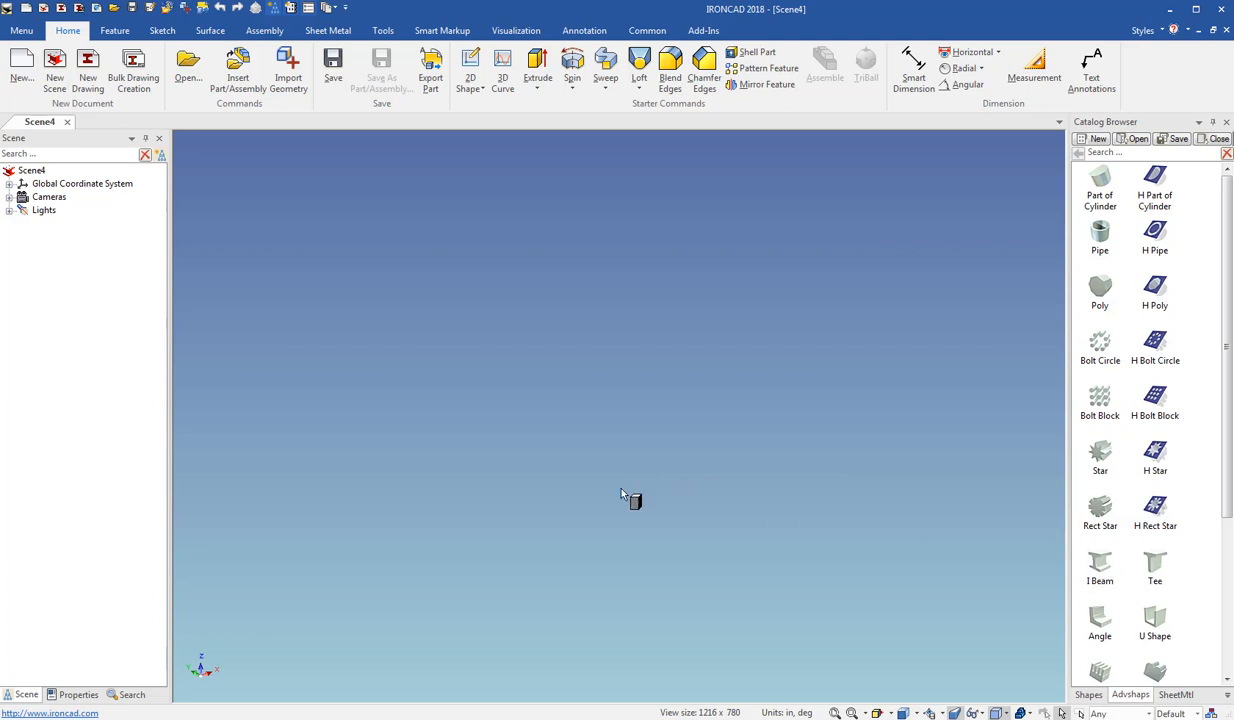
- Place an I-beam part and check its Custom properties for the templated Author
left_click_drag(1099, 560, 620, 395)
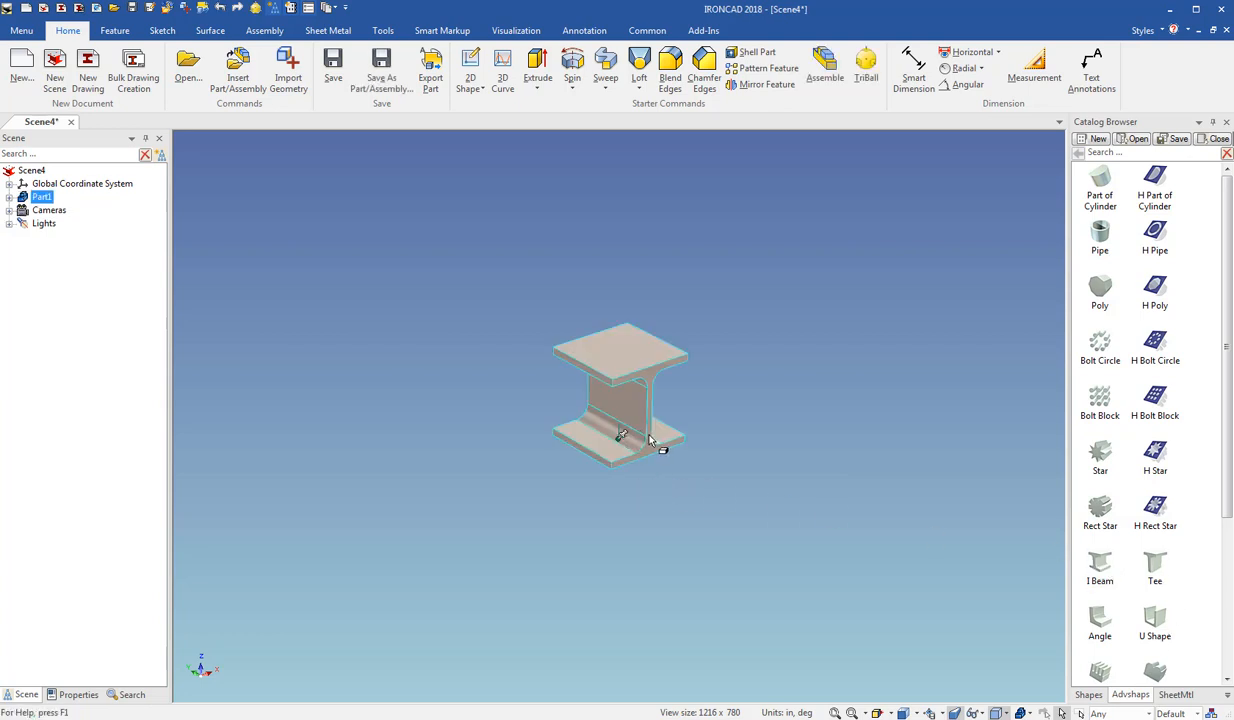
right_click(620, 437)
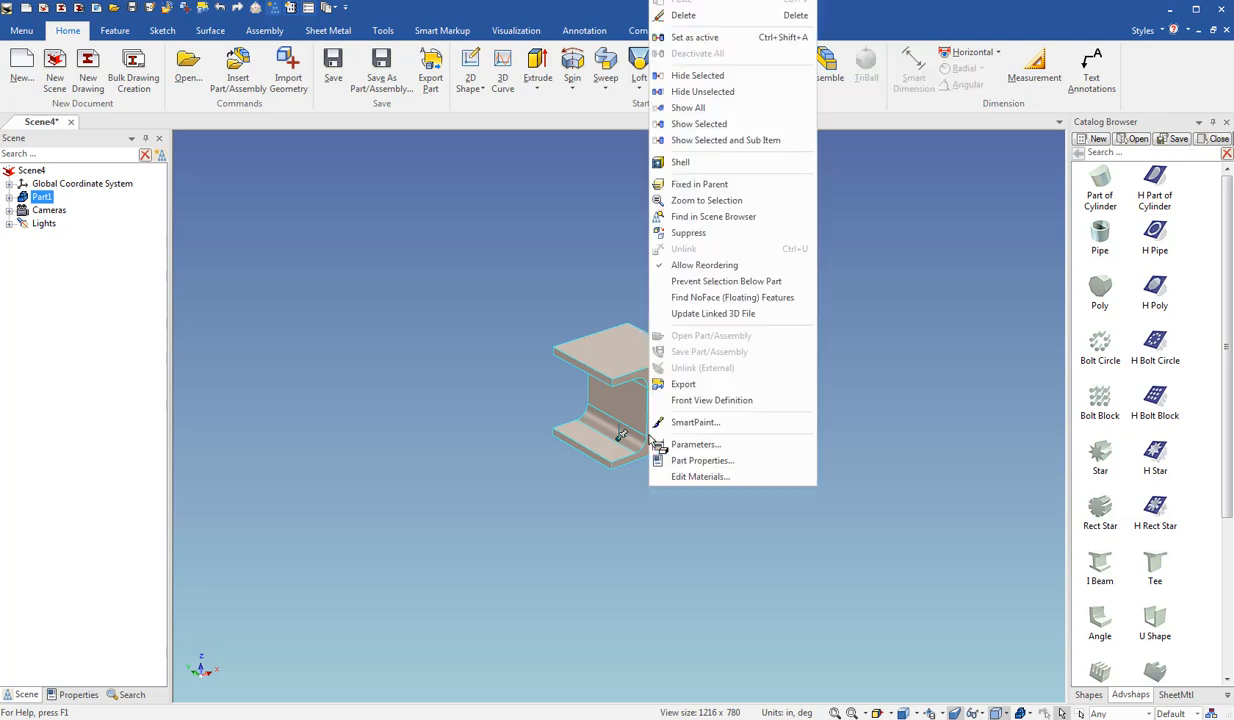
left_click(702, 460)
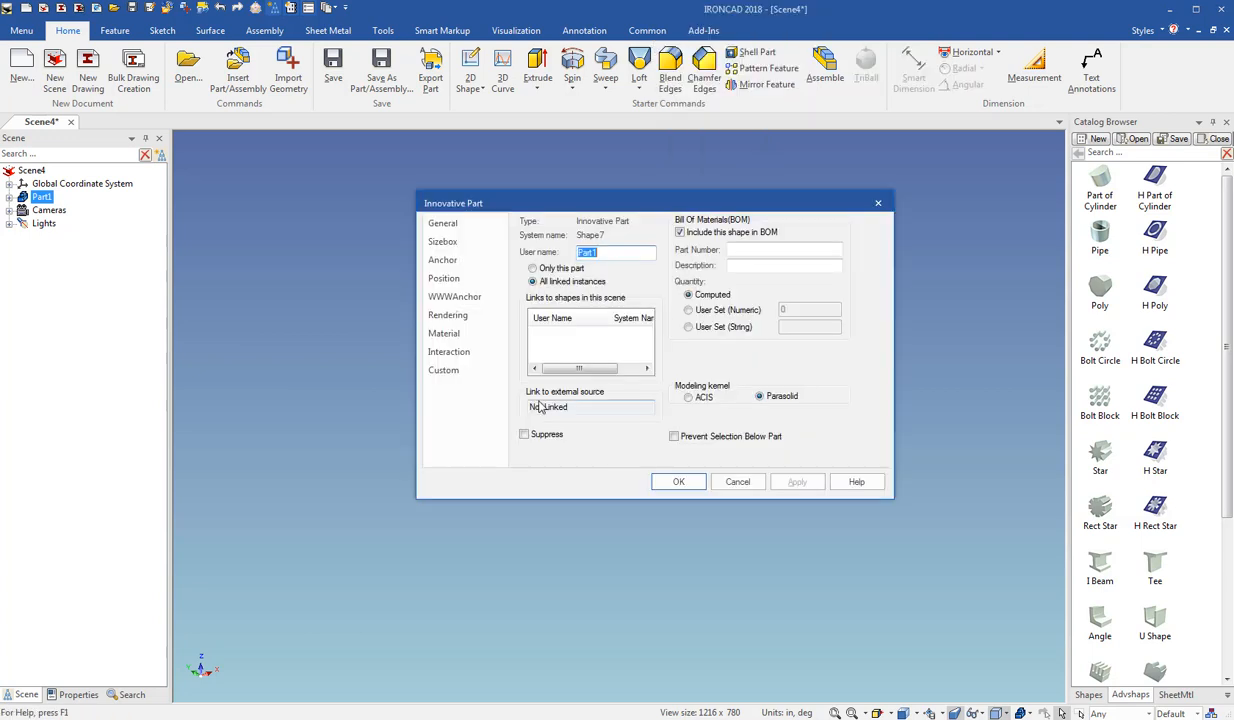
left_click(443, 370)
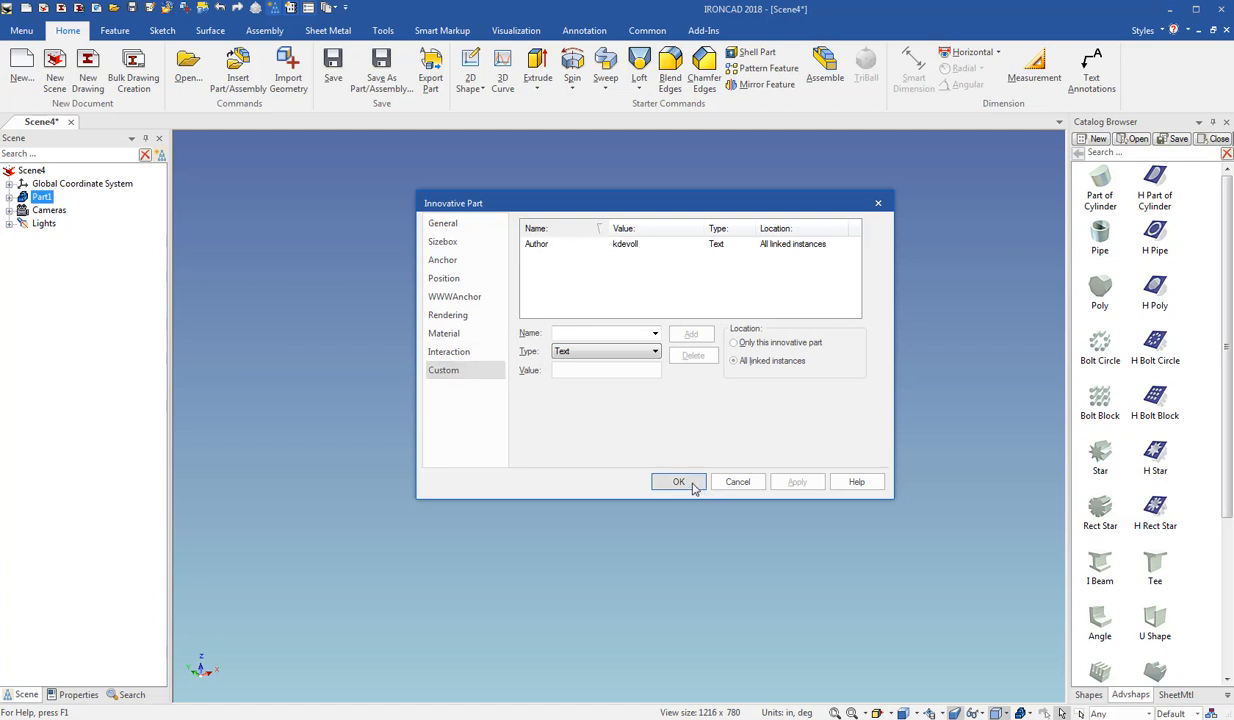
left_click(676, 481)
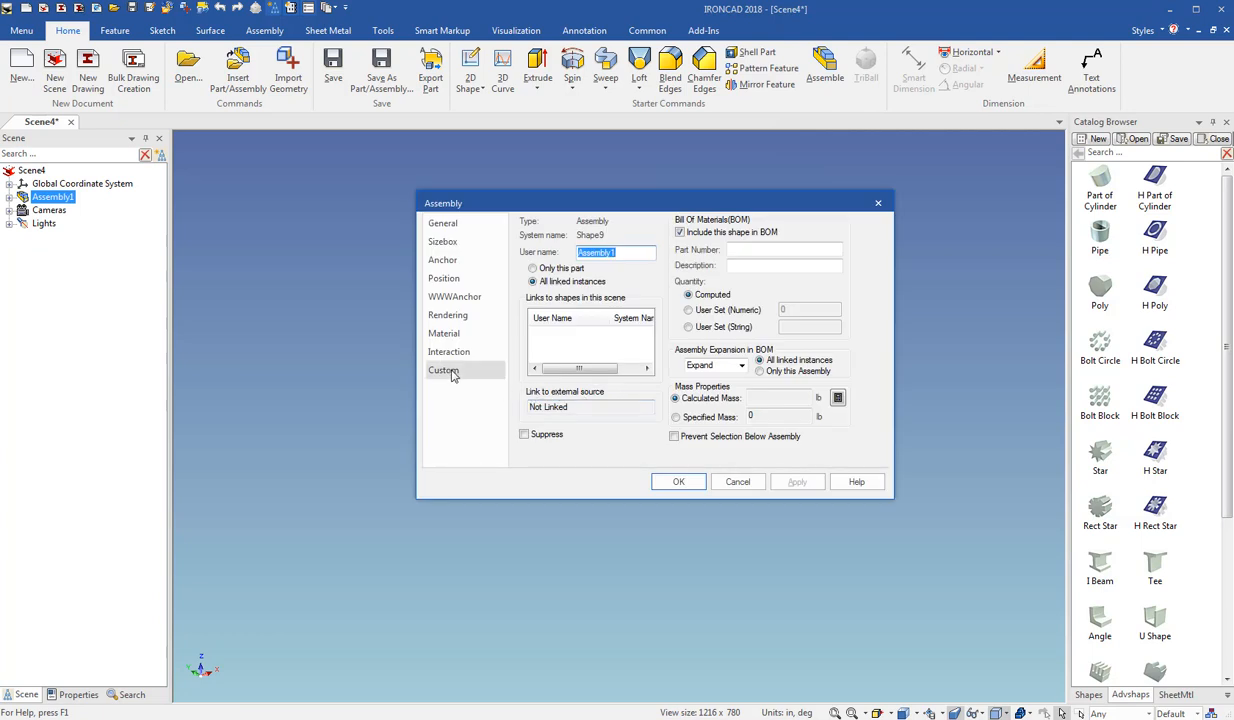
- Check the new assembly's Custom properties for Author, then close the dialog
left_click(444, 370)
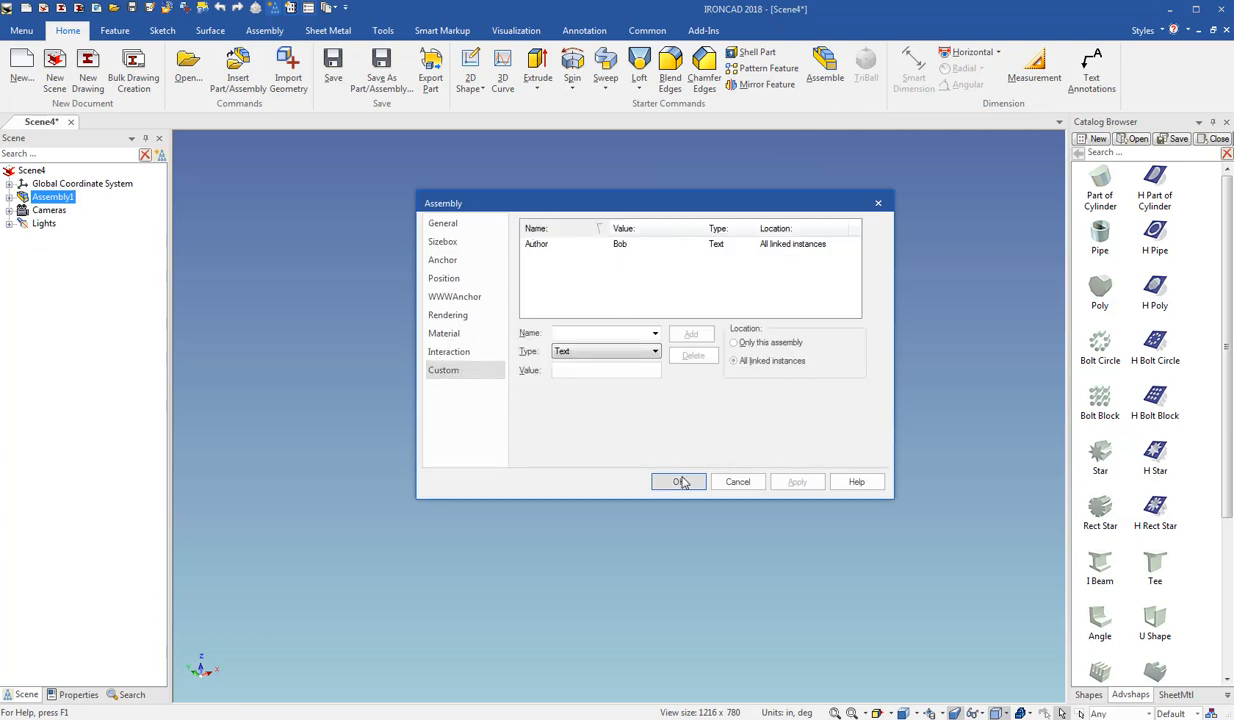
left_click(680, 481)
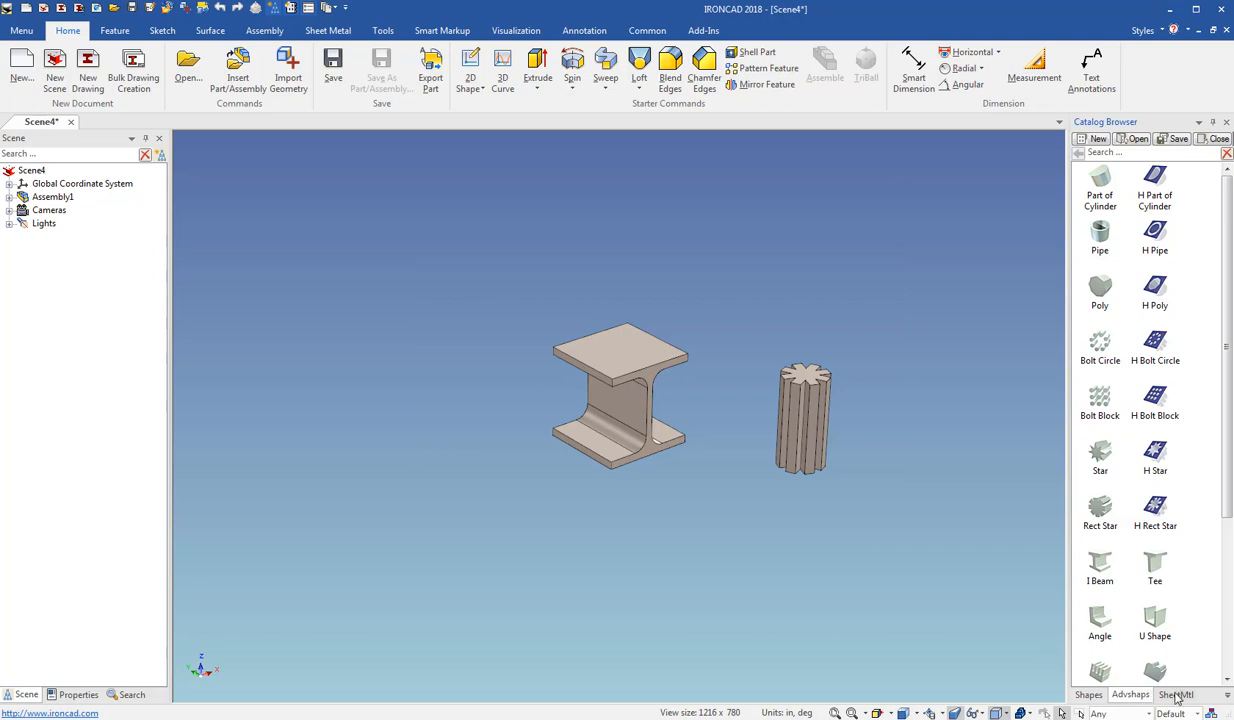
- Add a sheet metal stock plate from SheetMtl and view its Custom part properties
left_click(1176, 695)
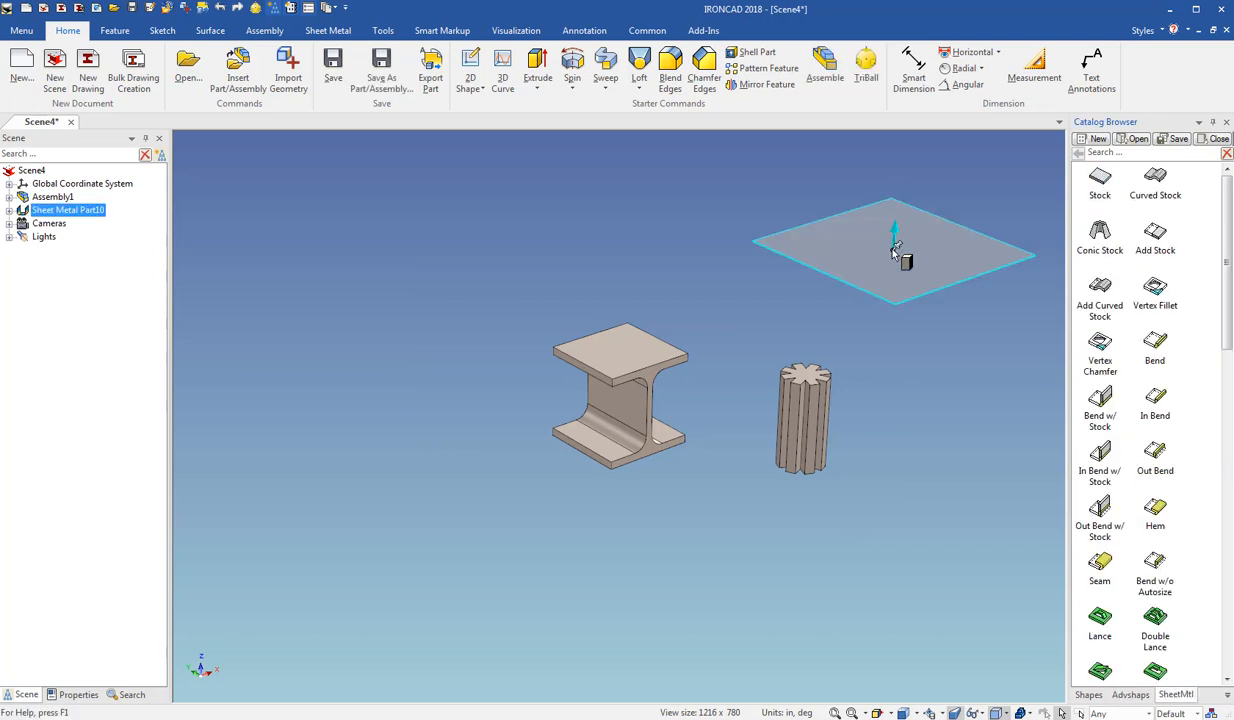
right_click(897, 250)
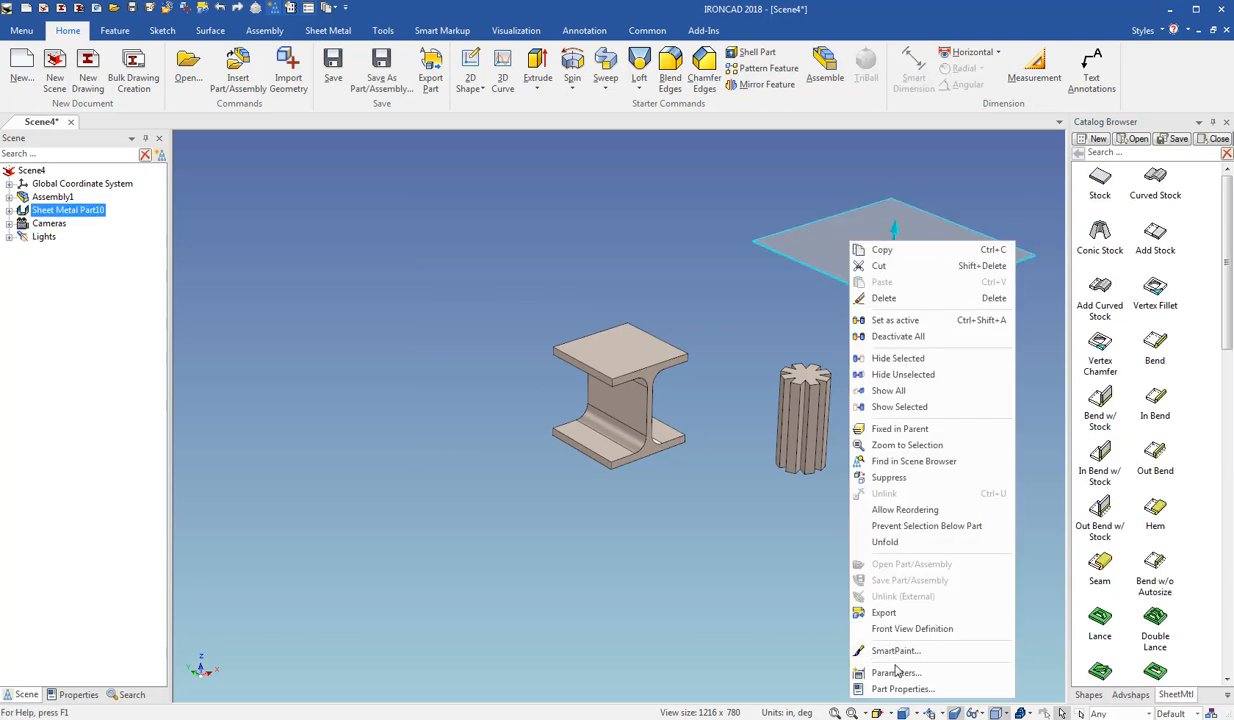
left_click(901, 688)
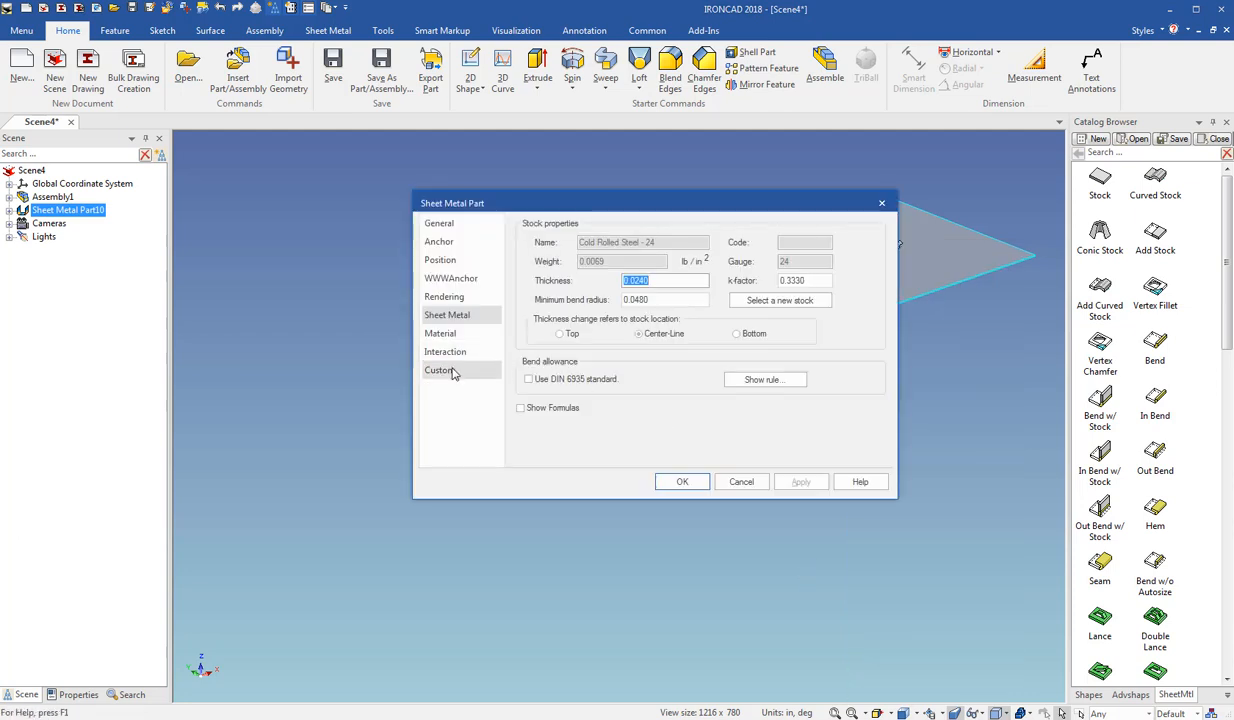
left_click(440, 370)
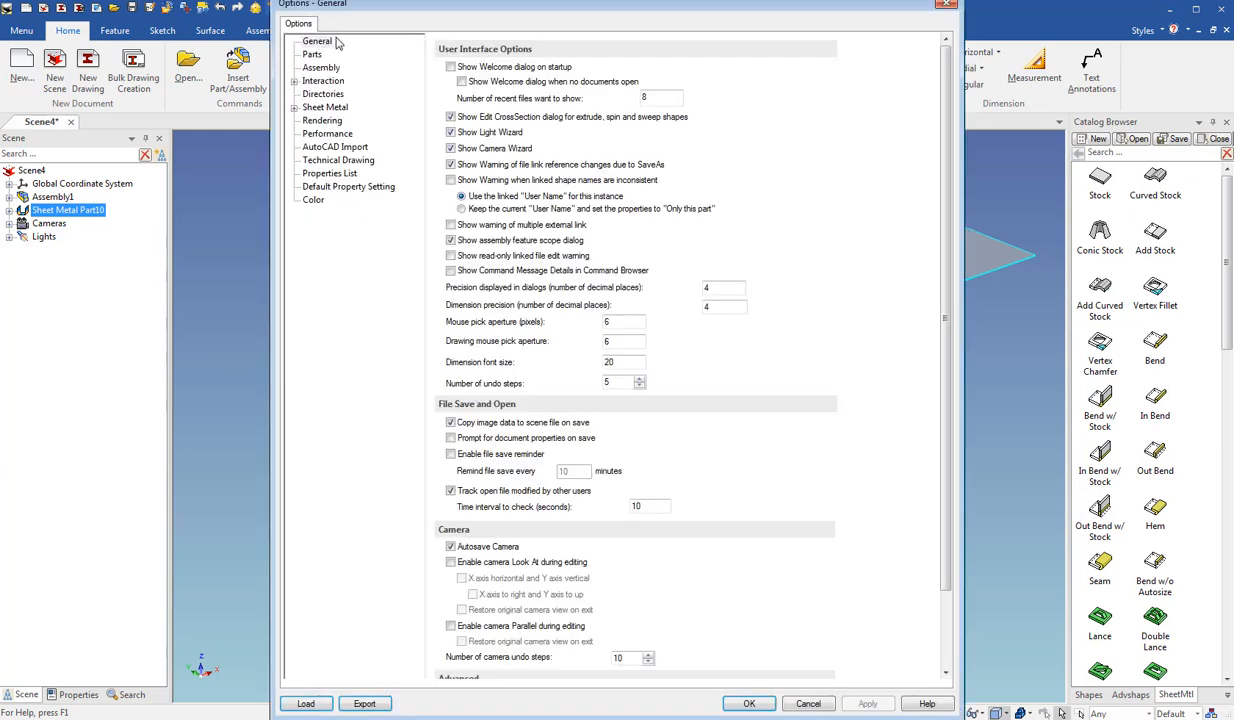
- Browse the template form and Properties List, ending on Default Property Setting with ASM, Part, SM
left_click(348, 187)
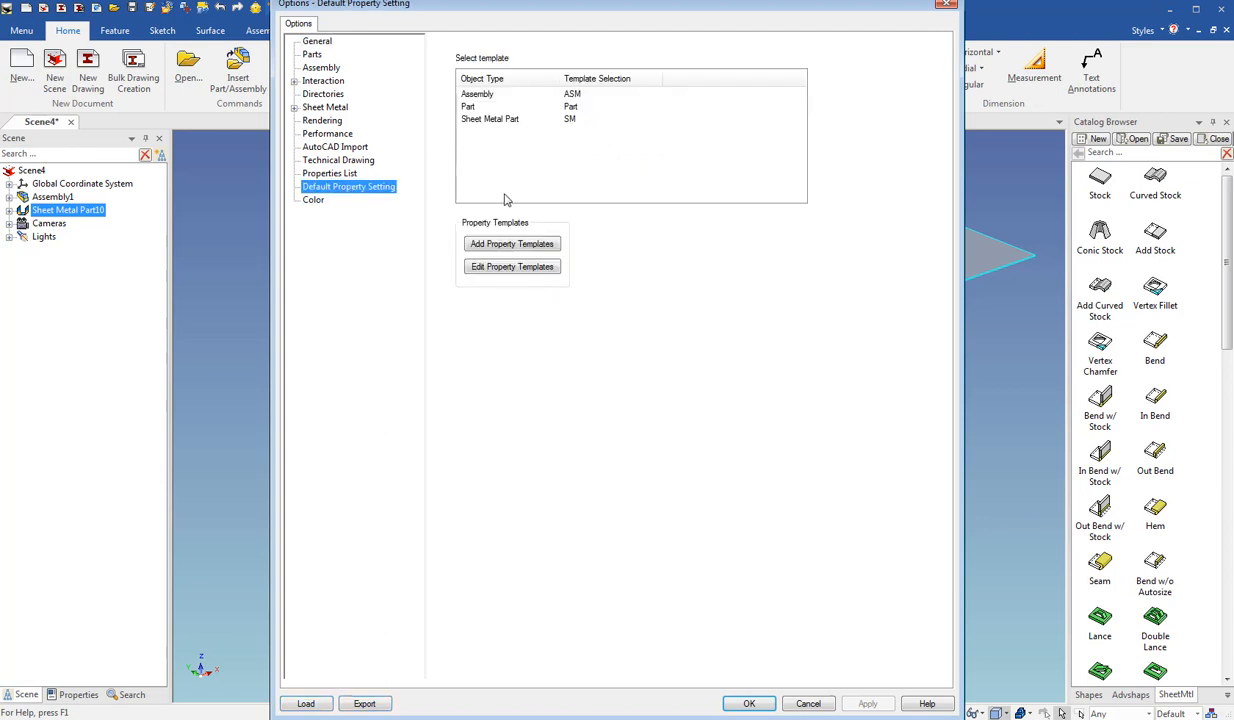
left_click(511, 243)
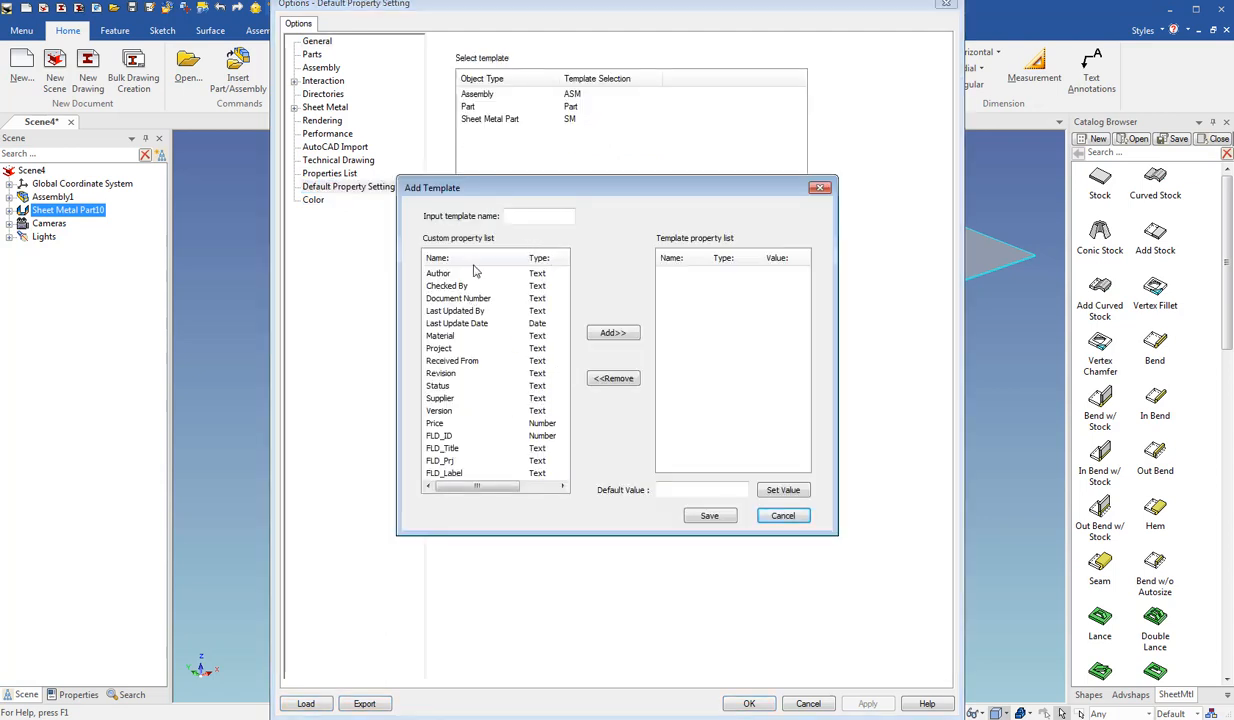
left_click(783, 515)
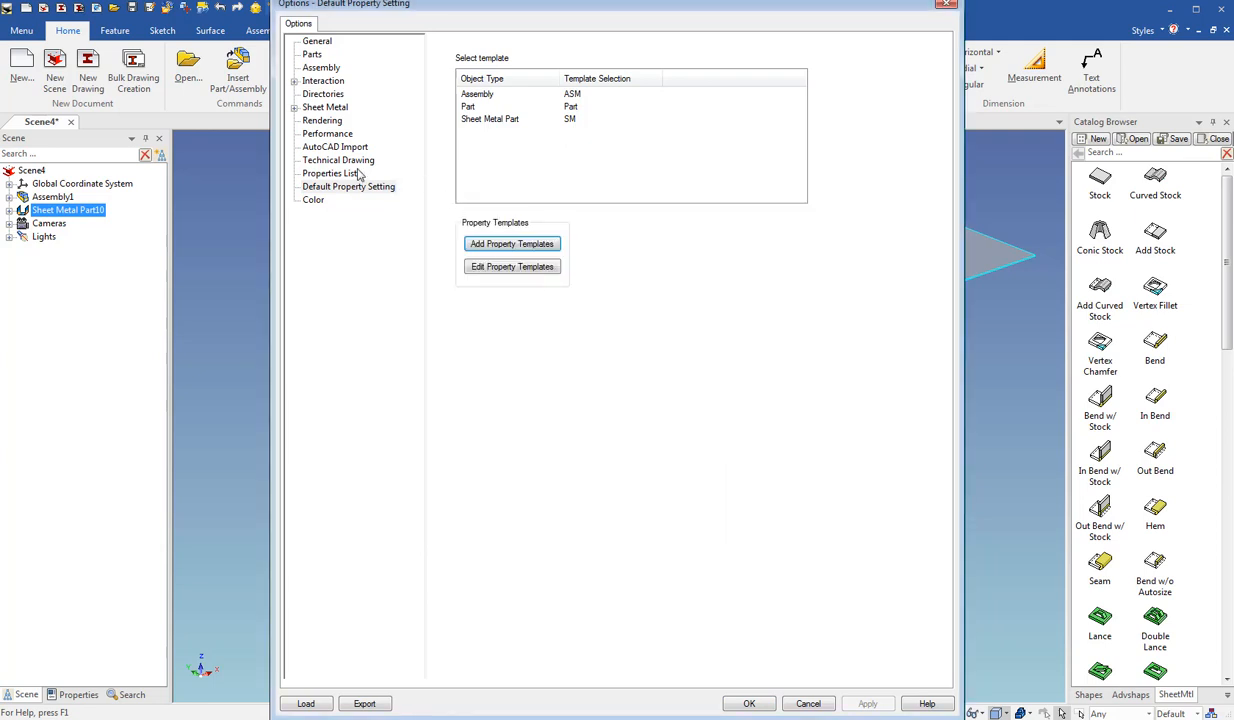
left_click(330, 173)
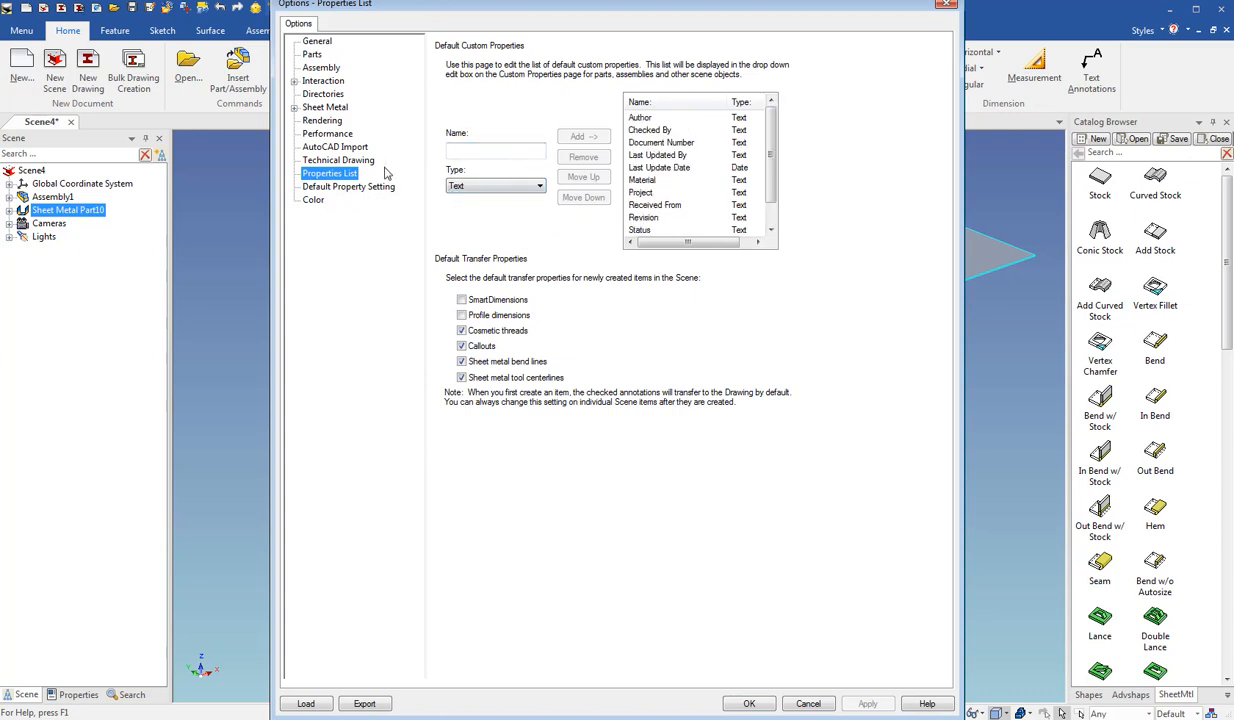
left_click(348, 187)
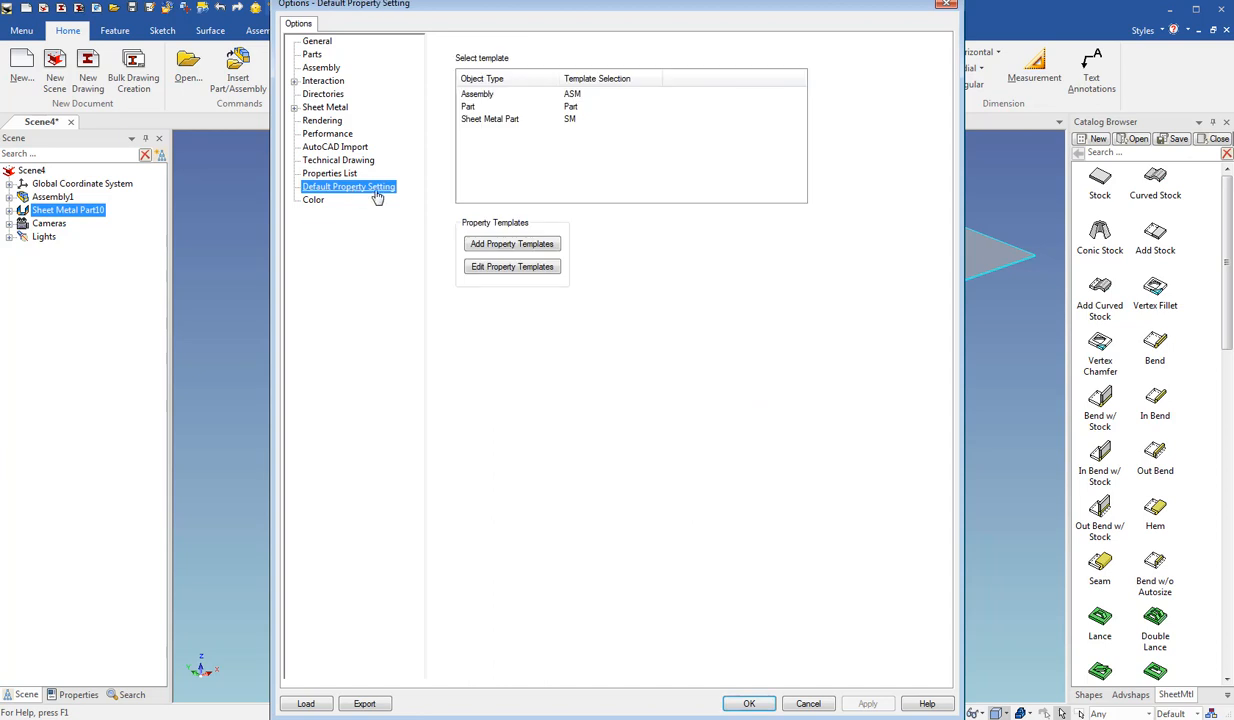